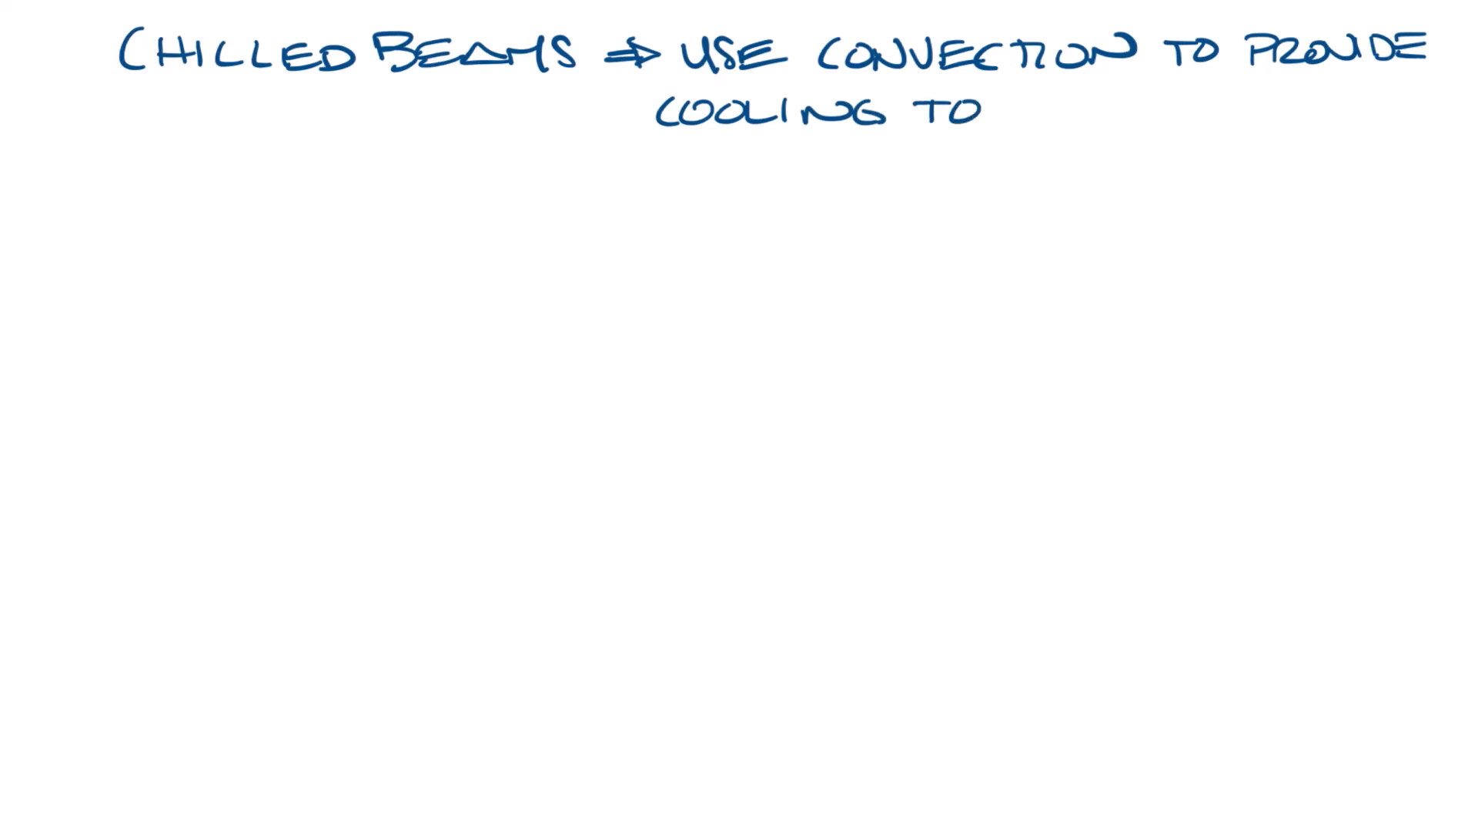
Write 'A SPACE', then 'NO SUPPLY AIR' and 'HAVE SUPPLY AIR' under the headings, with a ceiling line under Passive
type("A SPACE")
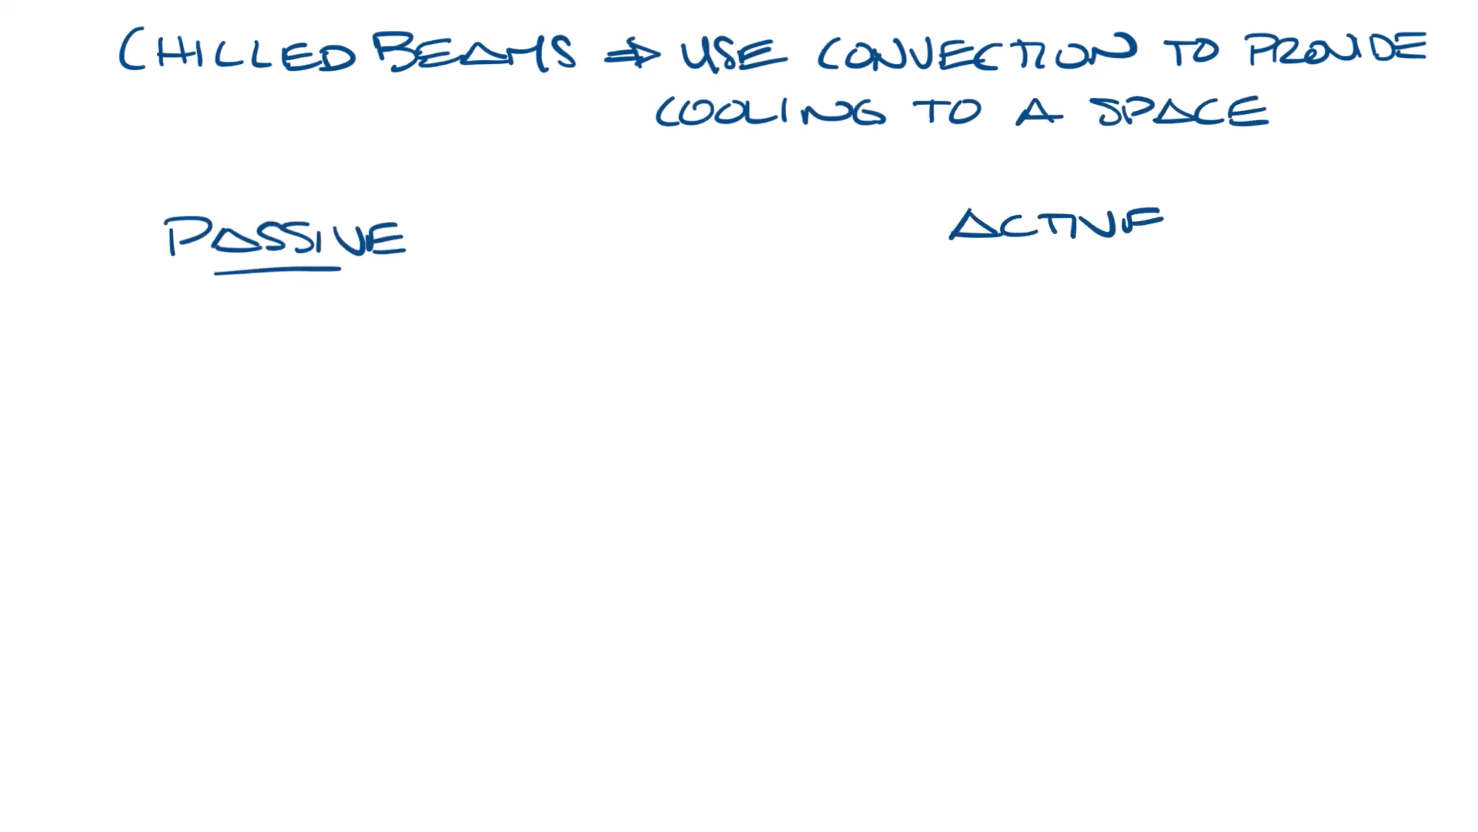
type("NO SUPPLY A")
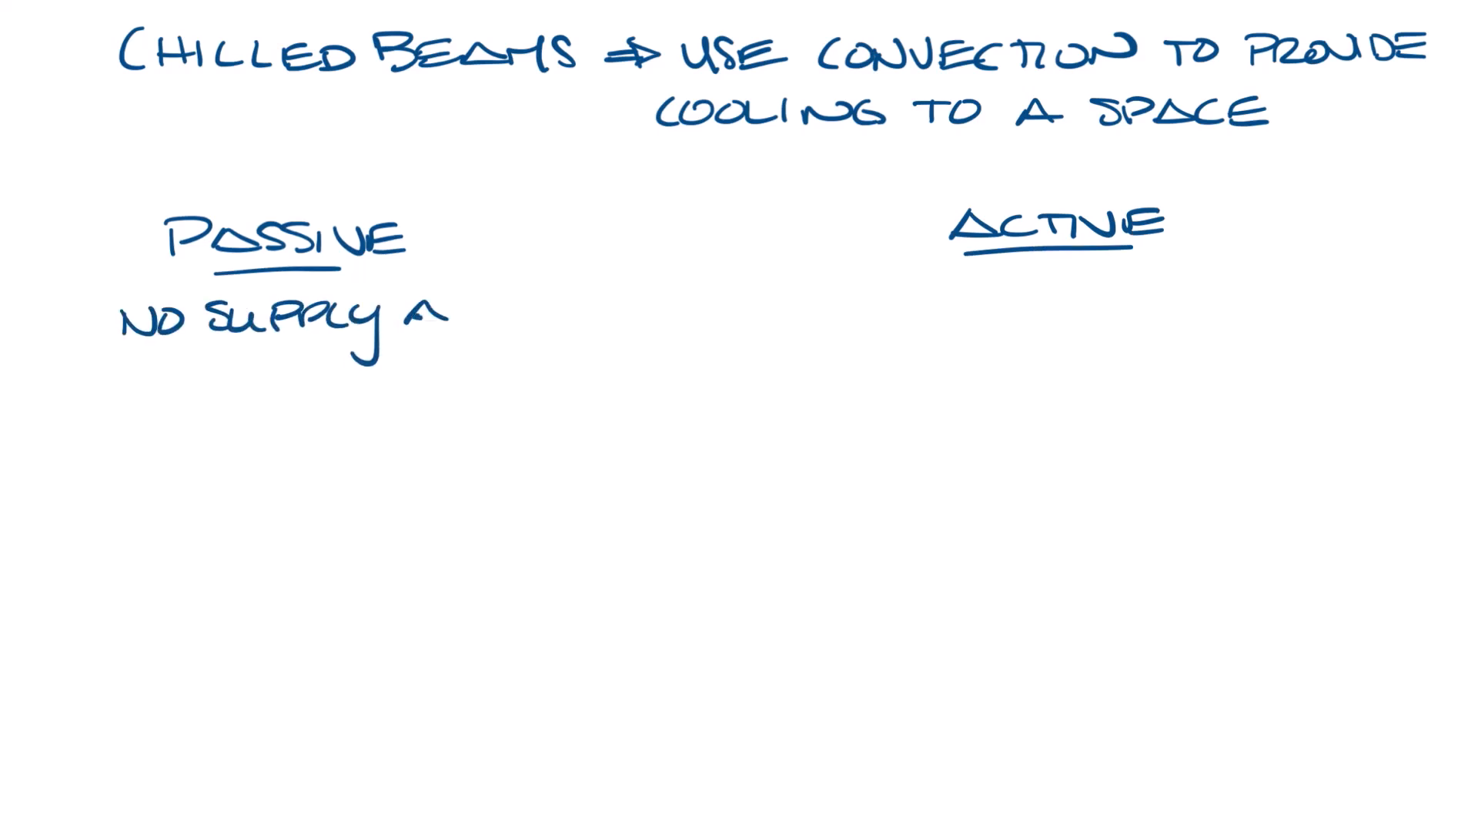
type("AIR")
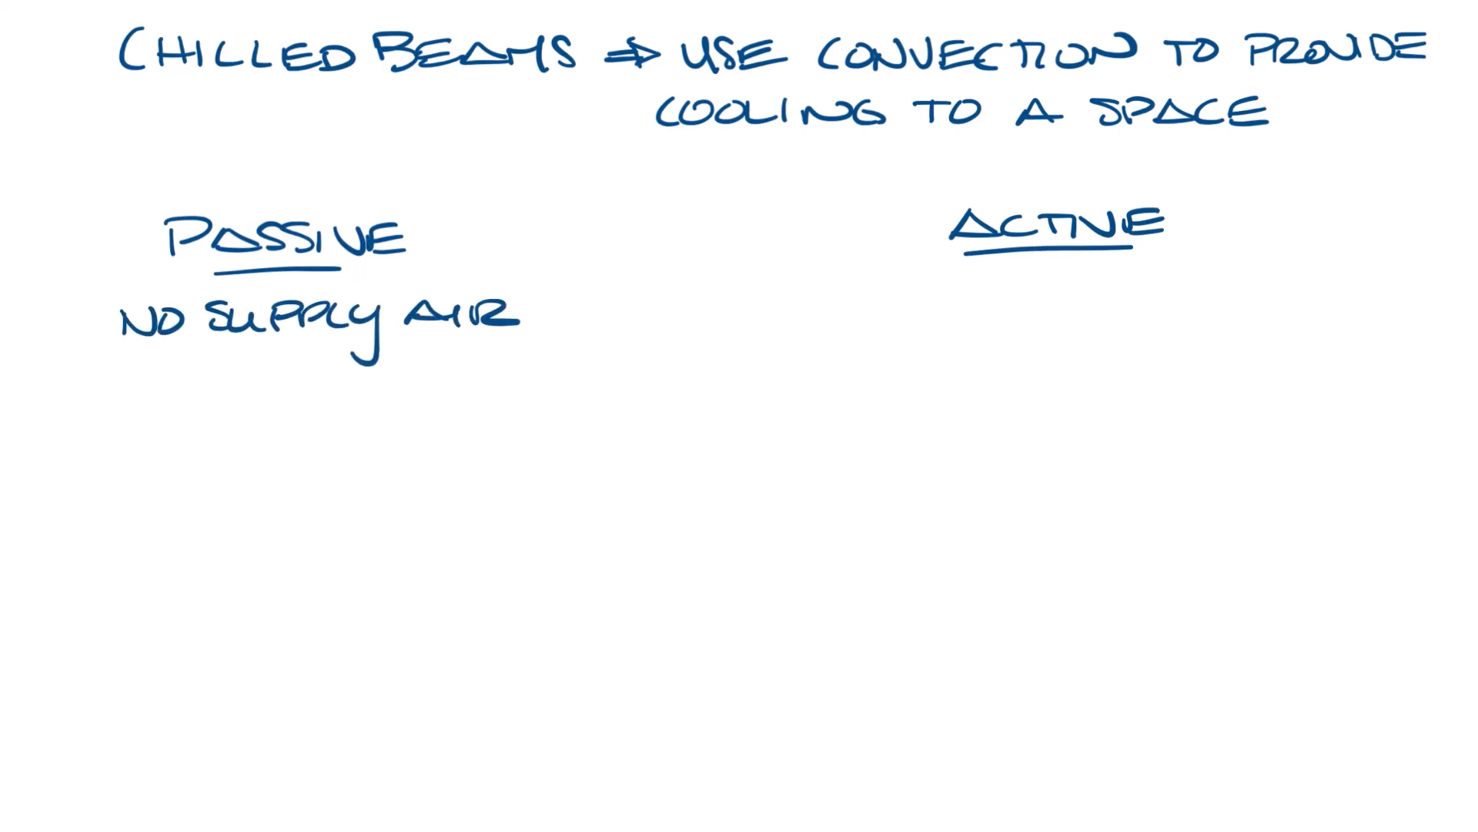
type("HAVE SUPPLY AIR")
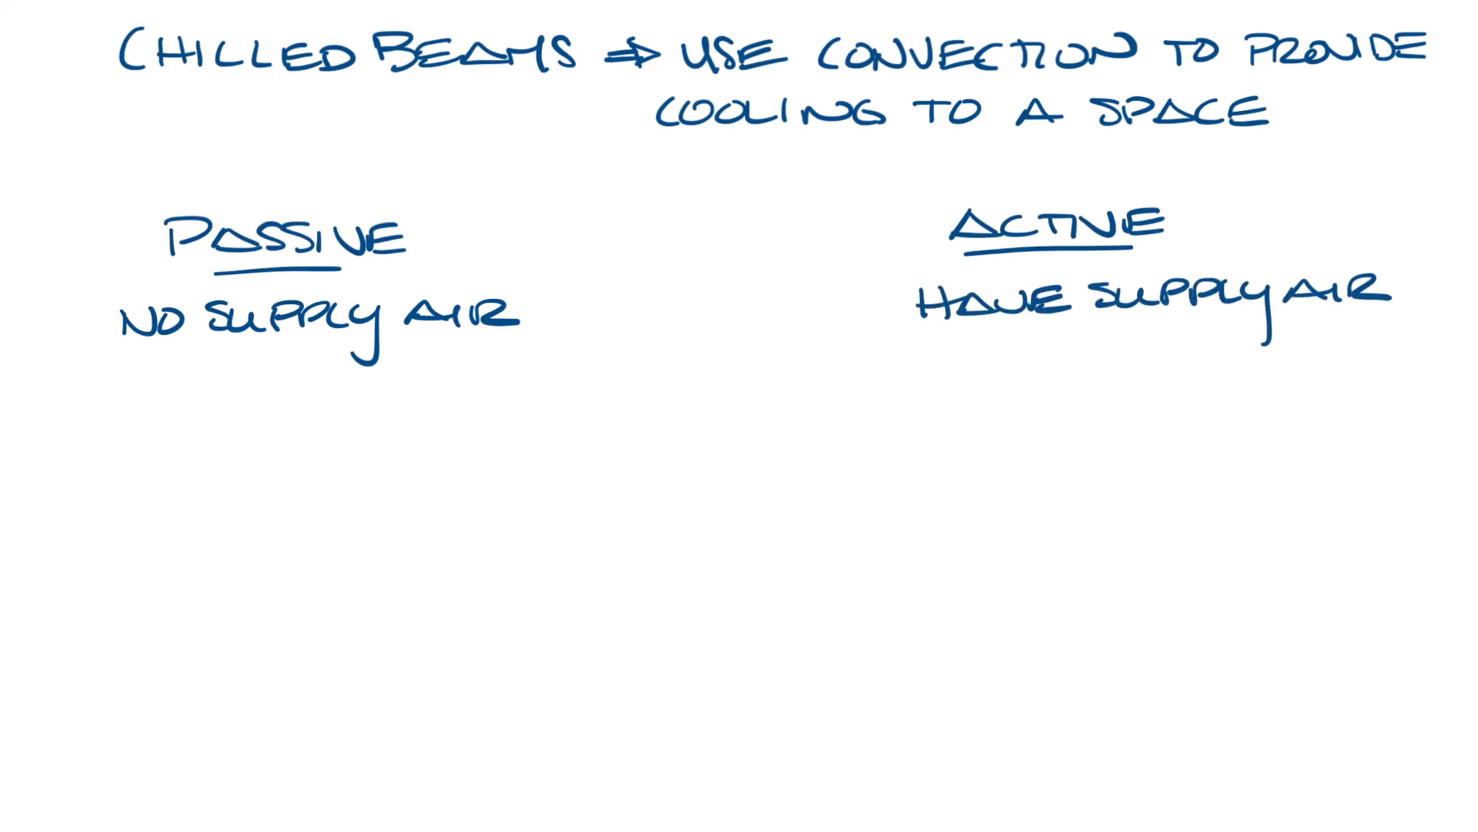
left_click_drag(123, 382, 514, 378)
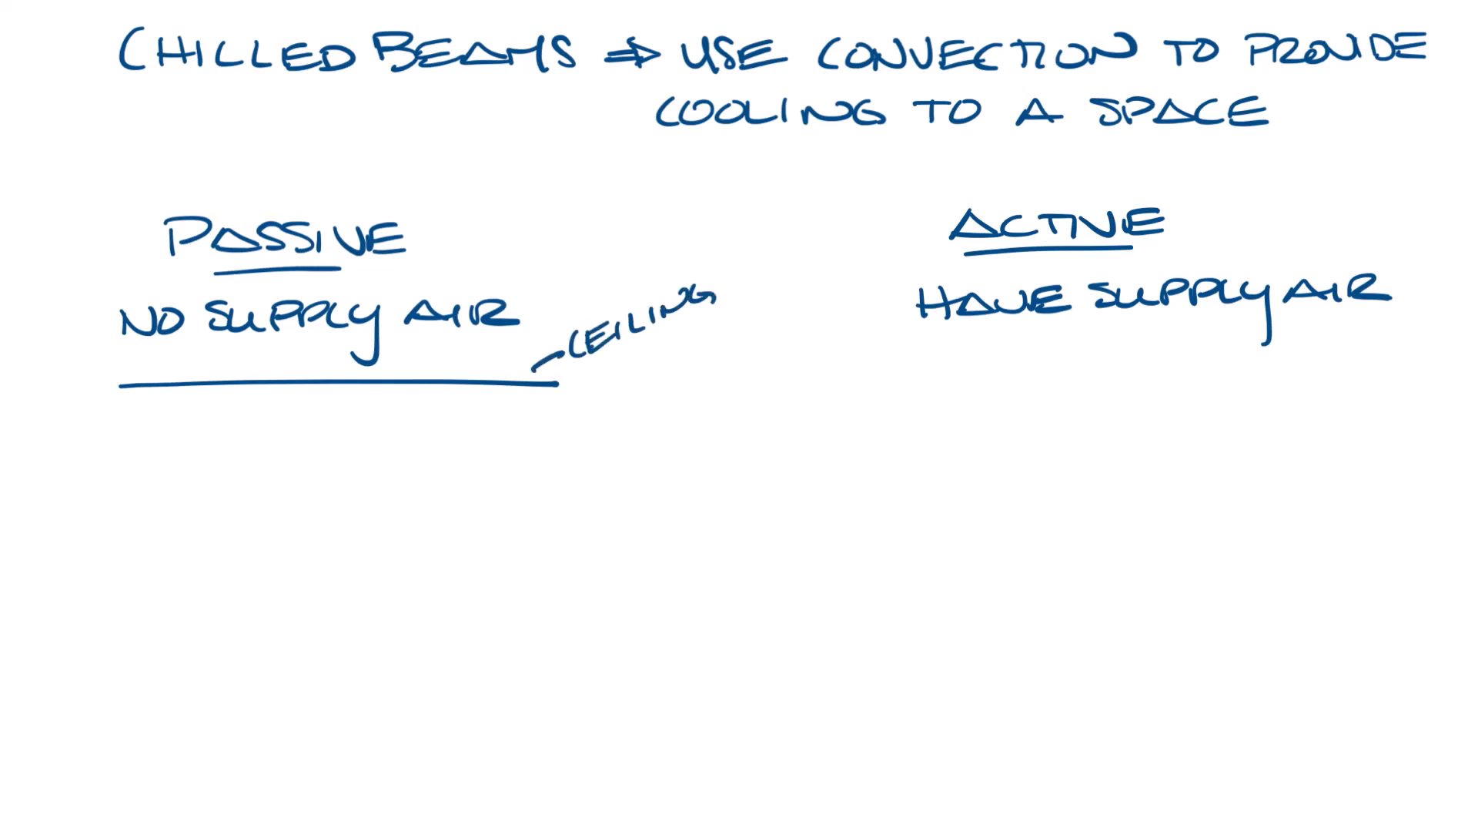
Sketch the passive beam box below the ceiling with a labelled WATER COIL band and PERF FACE
left_click_drag(194, 439, 462, 590)
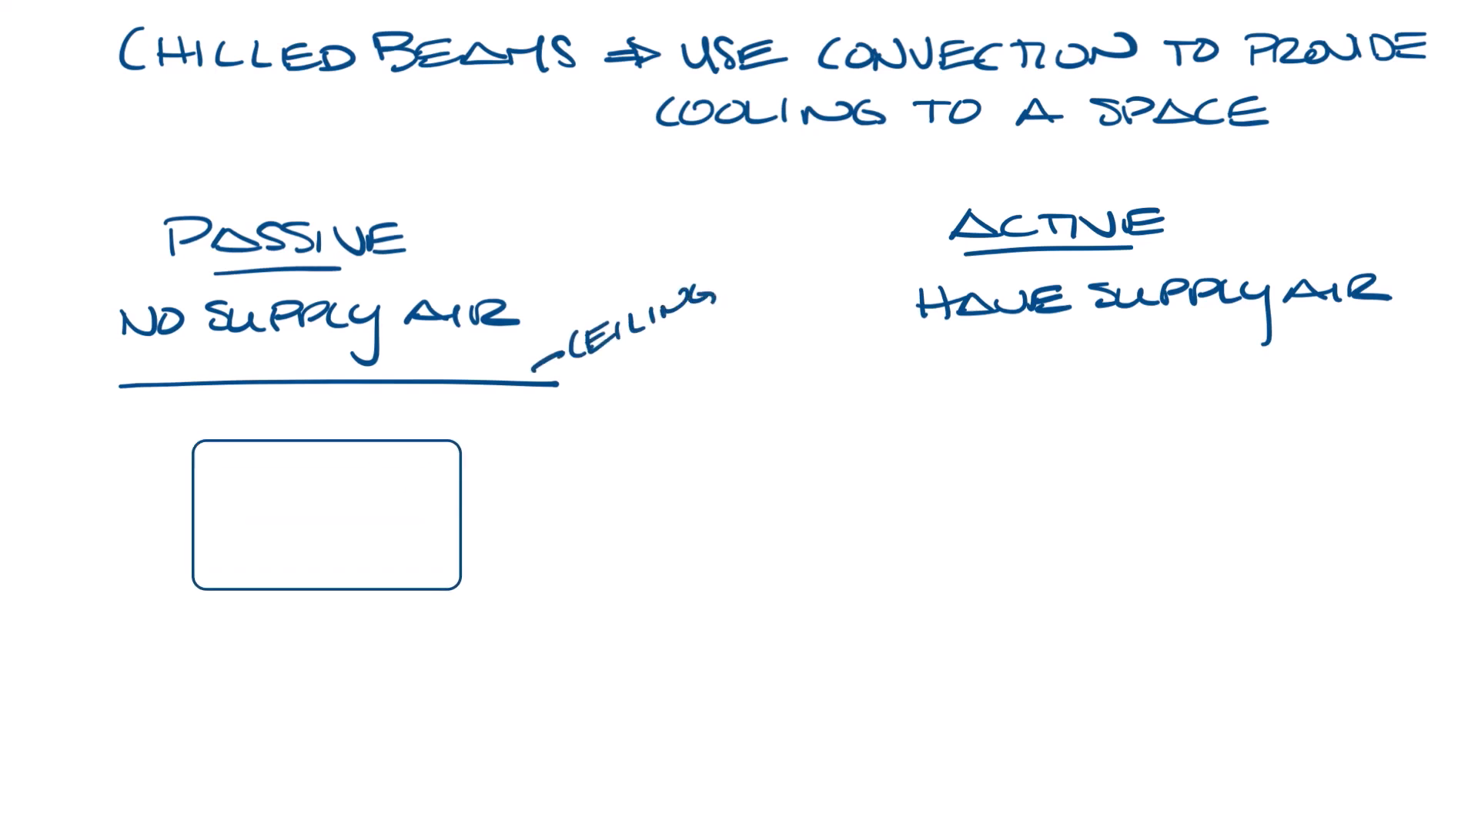
left_click_drag(199, 505, 586, 505)
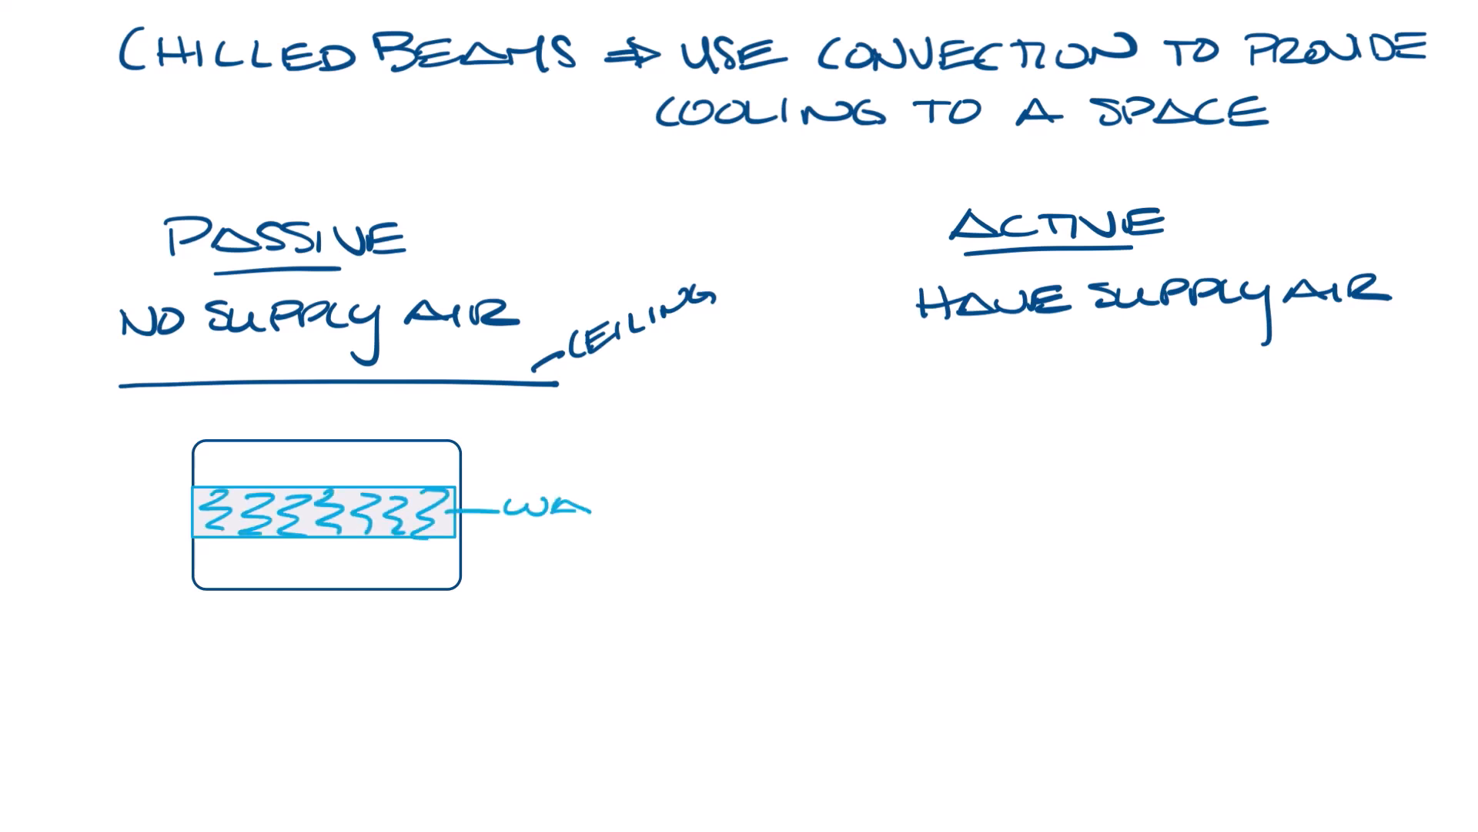
type("WATER COIL")
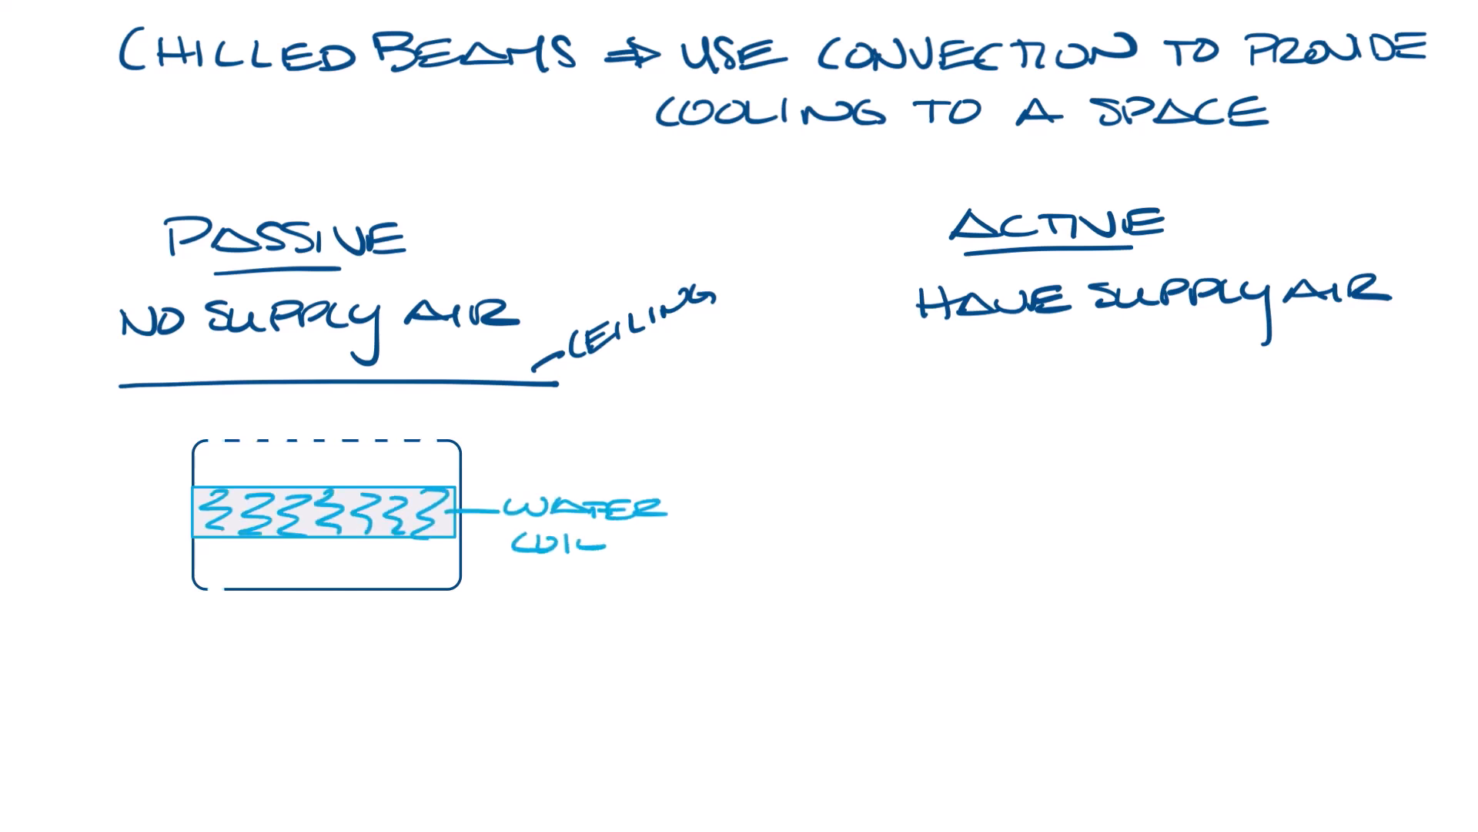
type("PERFORATED")
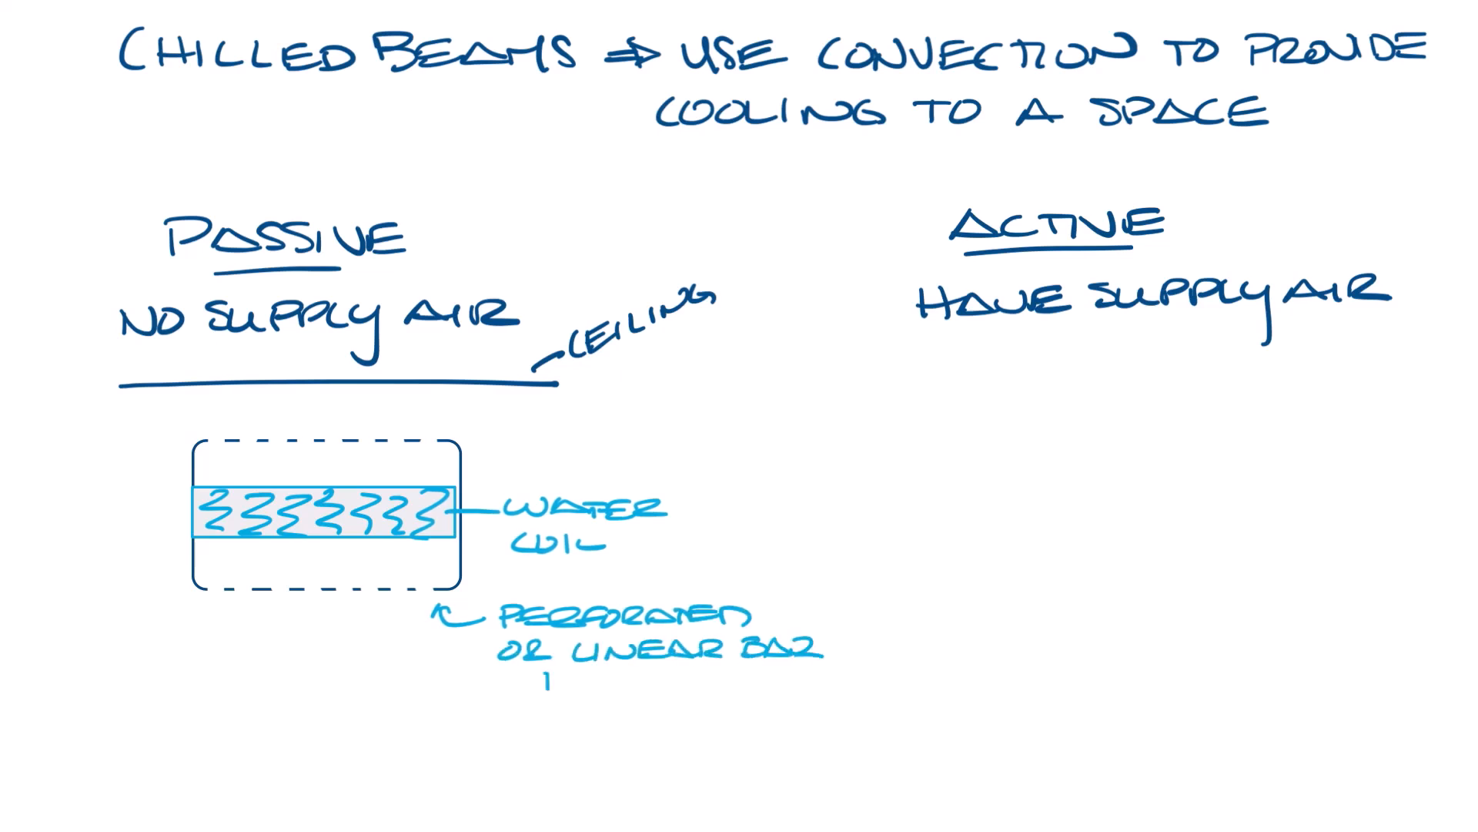
type("FACE")
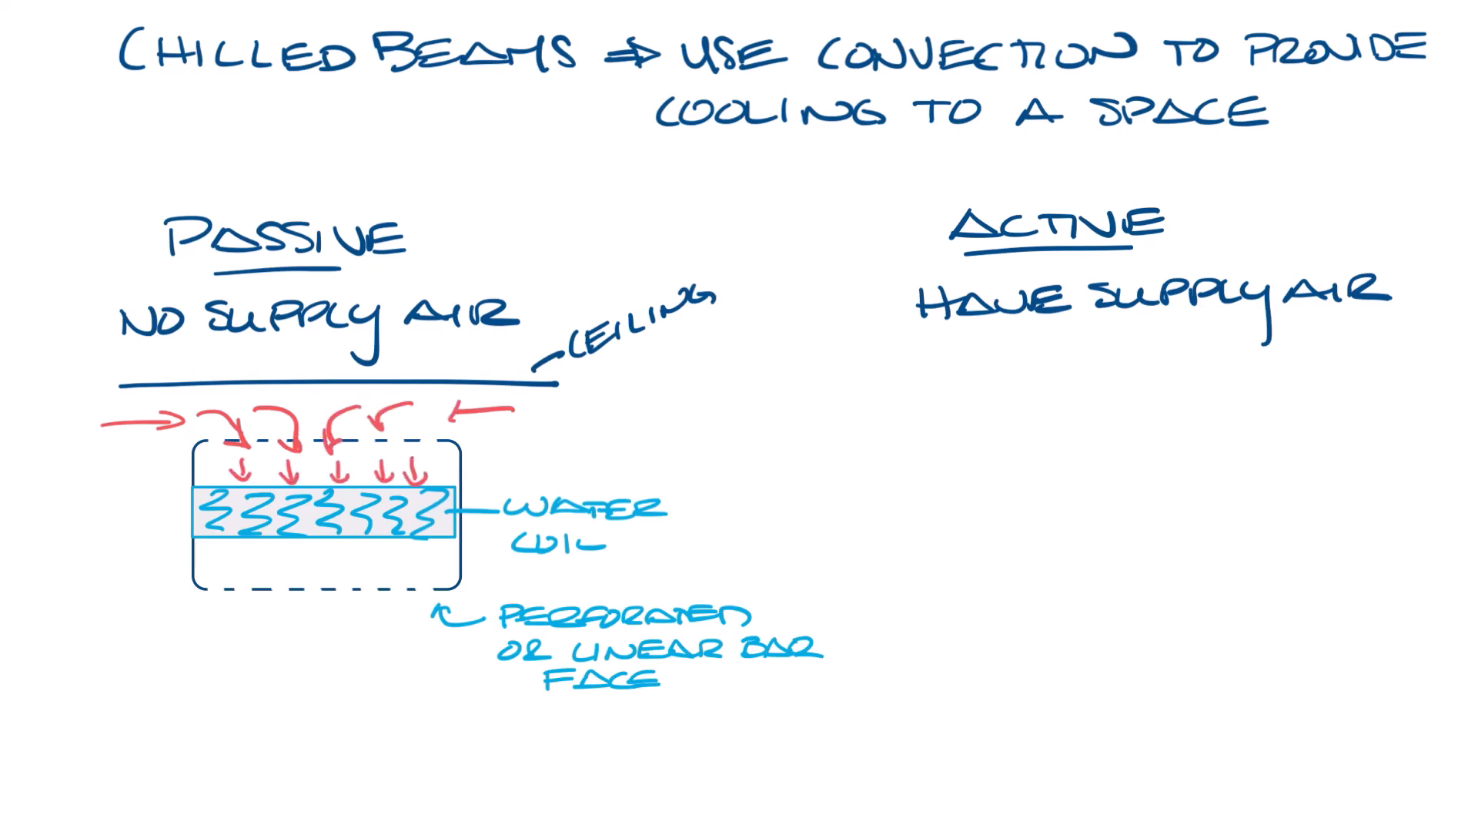
Add the warm room-air arrow into the beam and note 'NEED SEPARATE SYSTEM FOR VENTILATION AIR'
left_click_drag(217, 575, 396, 632)
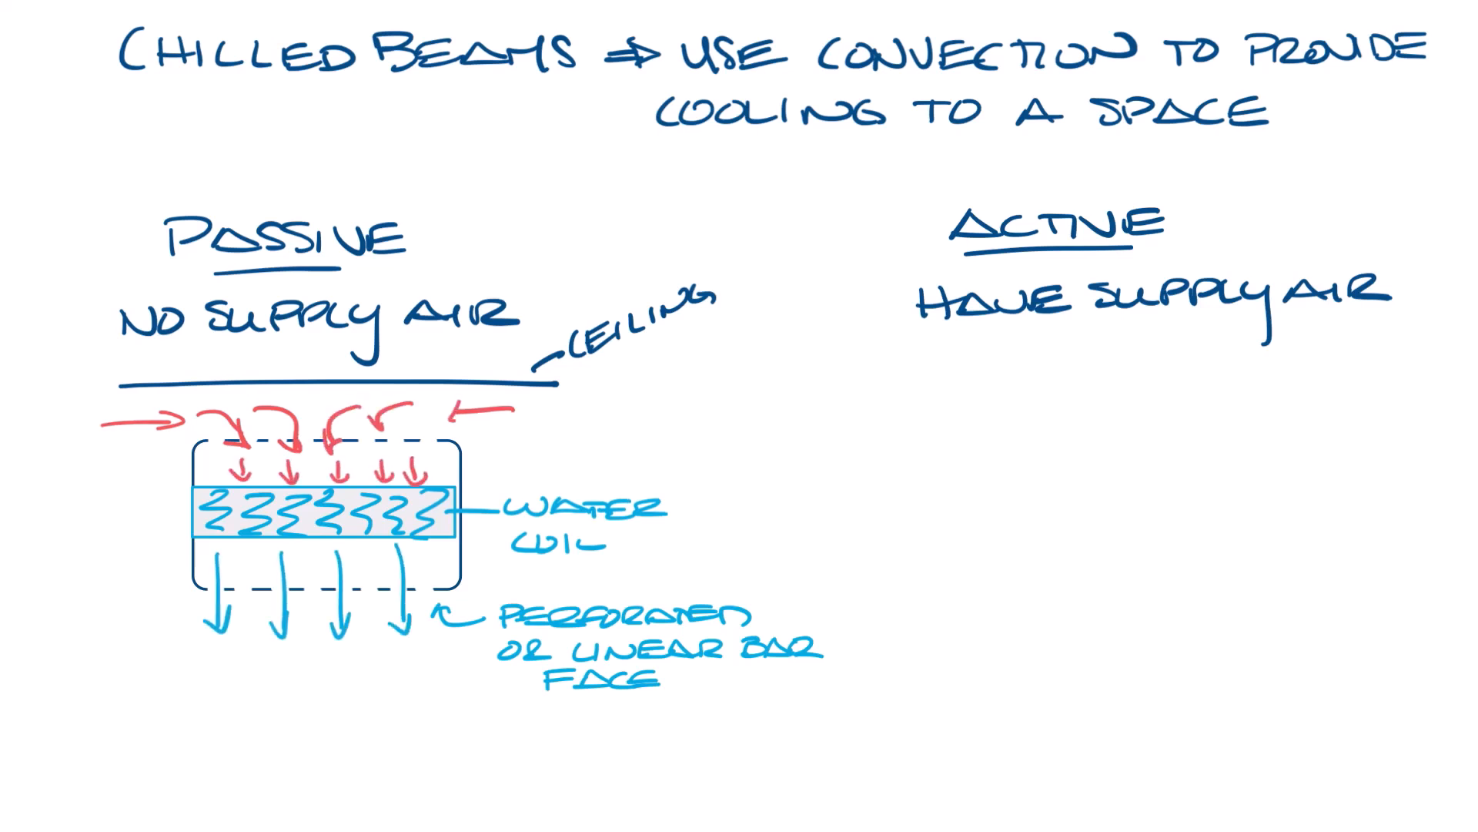
type("NEED SEI")
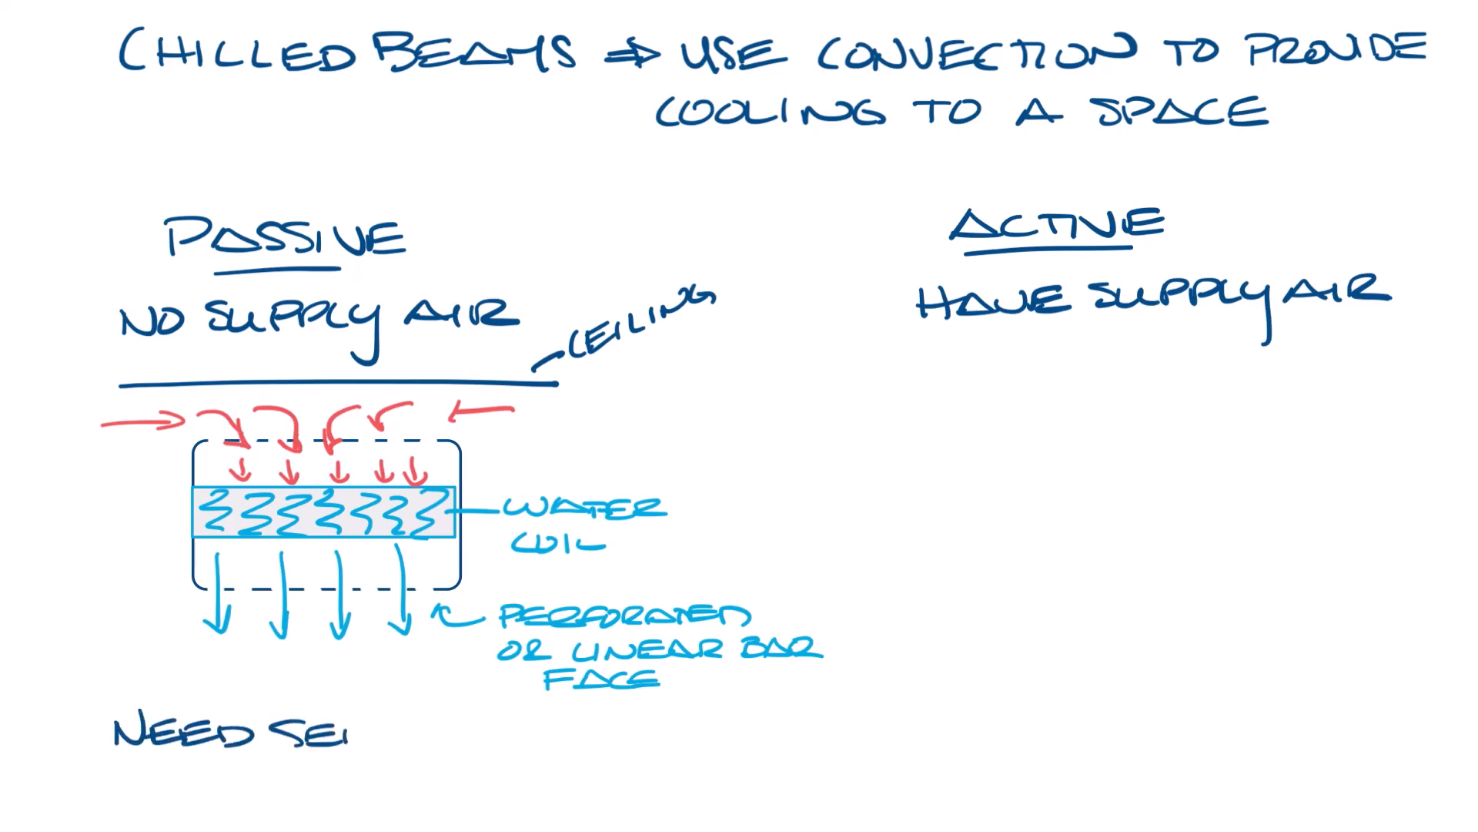
type("SEPARATE SYSTEM")
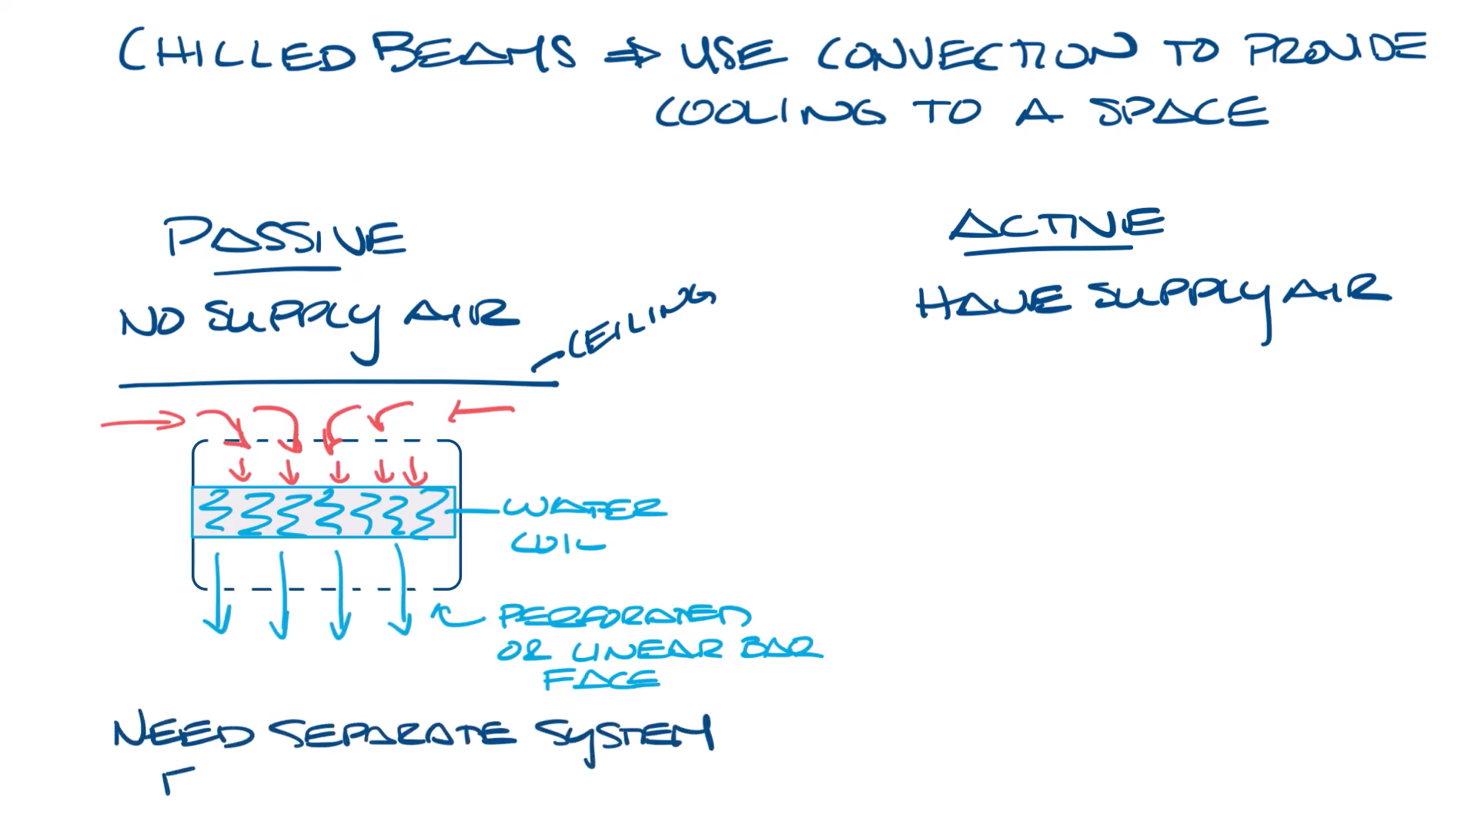
type("FOR VENTILATION")
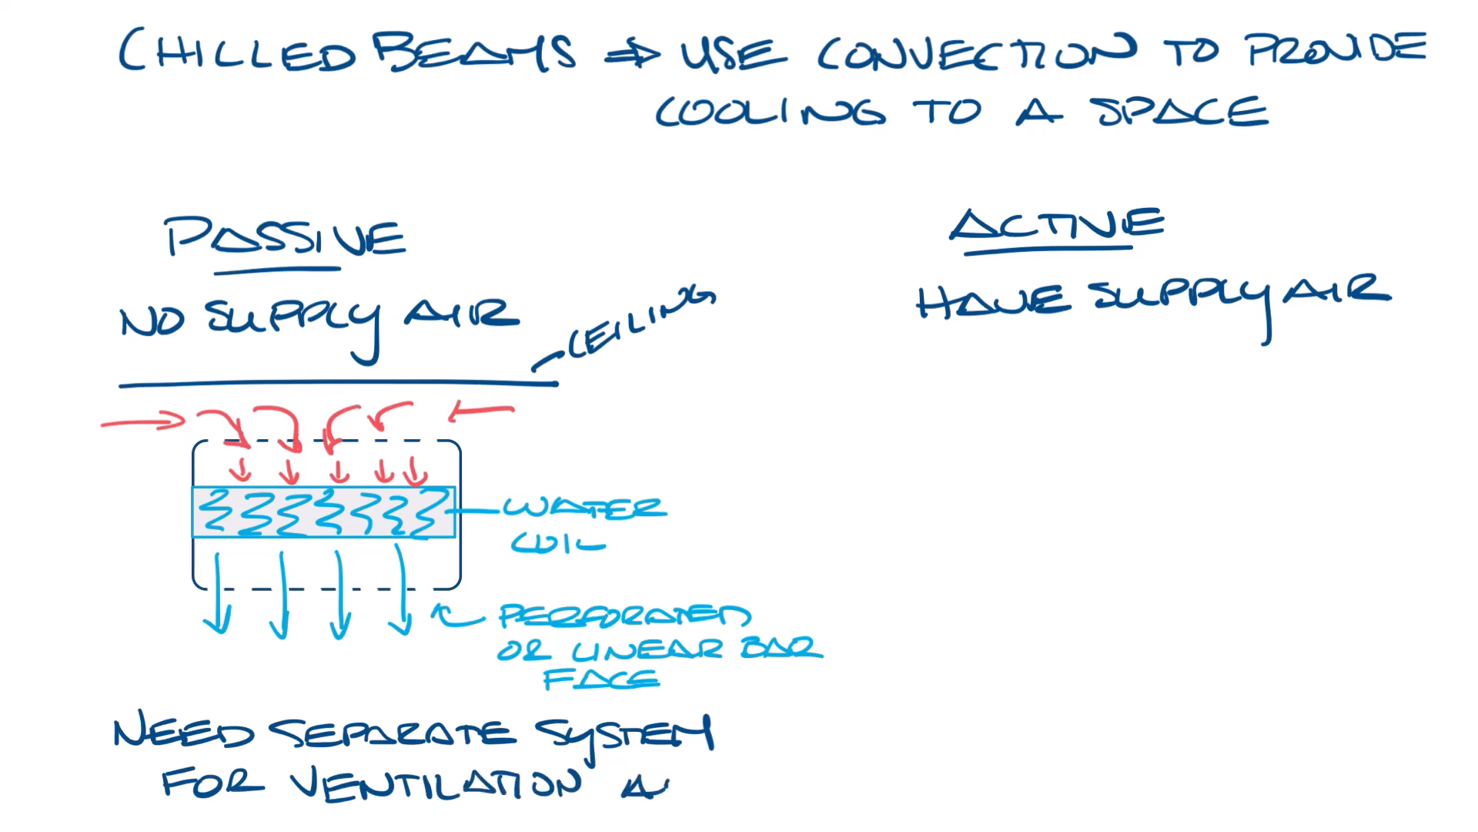
type("AIR")
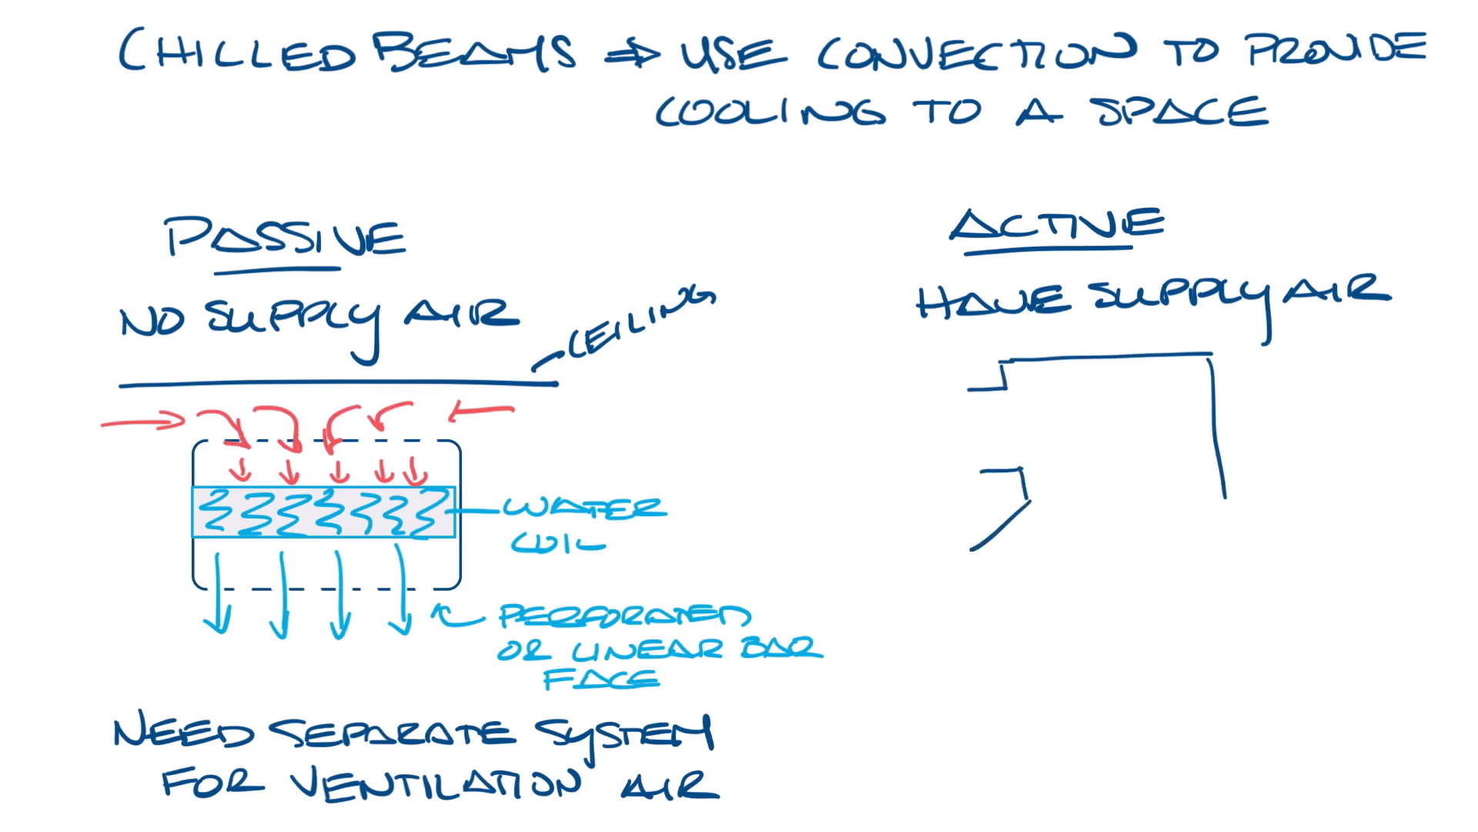
Outline the active beam housing with flared bottom, label the NOZZLE and draw the air-flow arrows through it
left_click_drag(972, 561, 1283, 565)
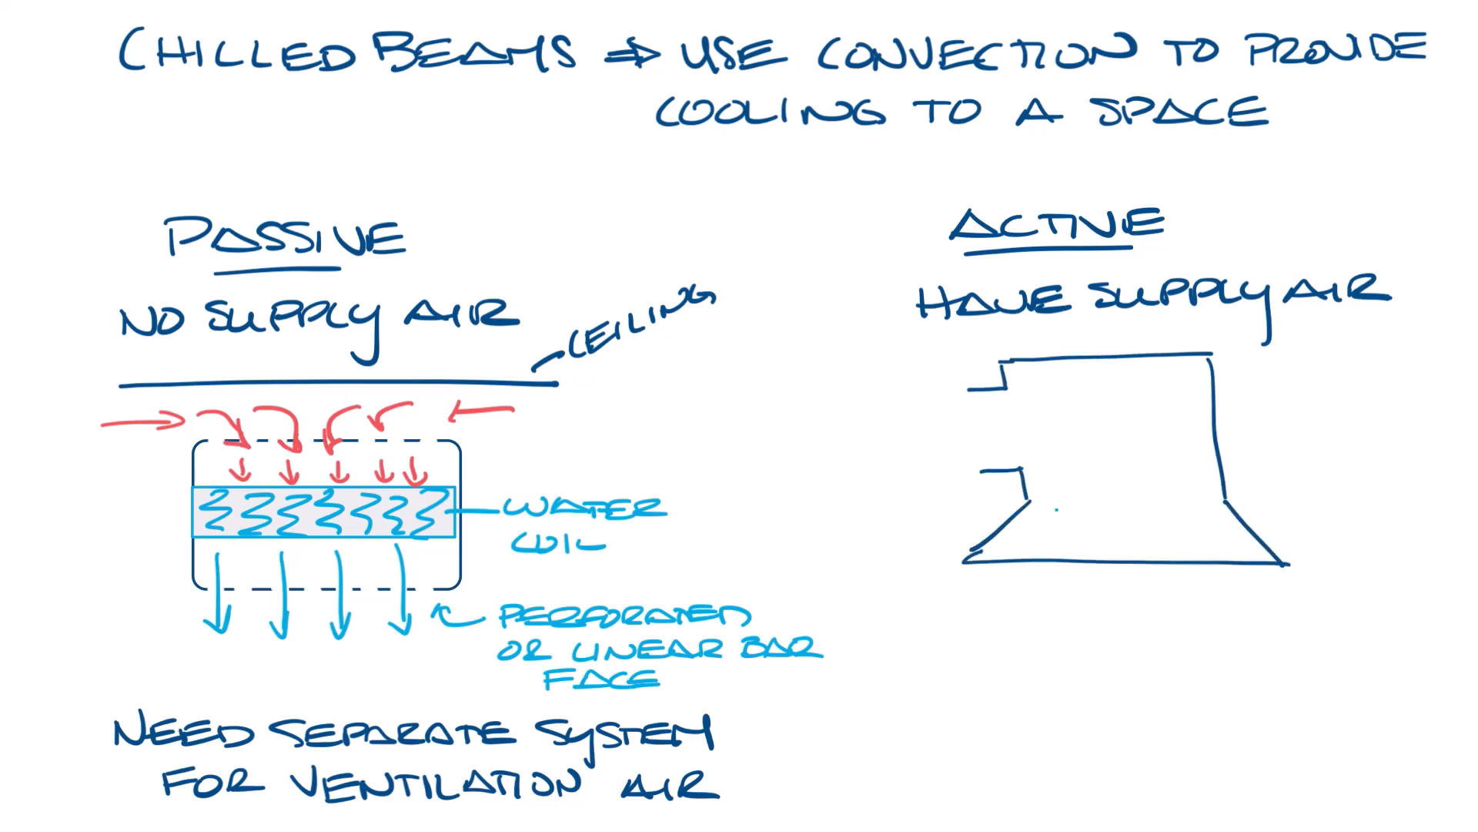
left_click_drag(1057, 519, 1198, 556)
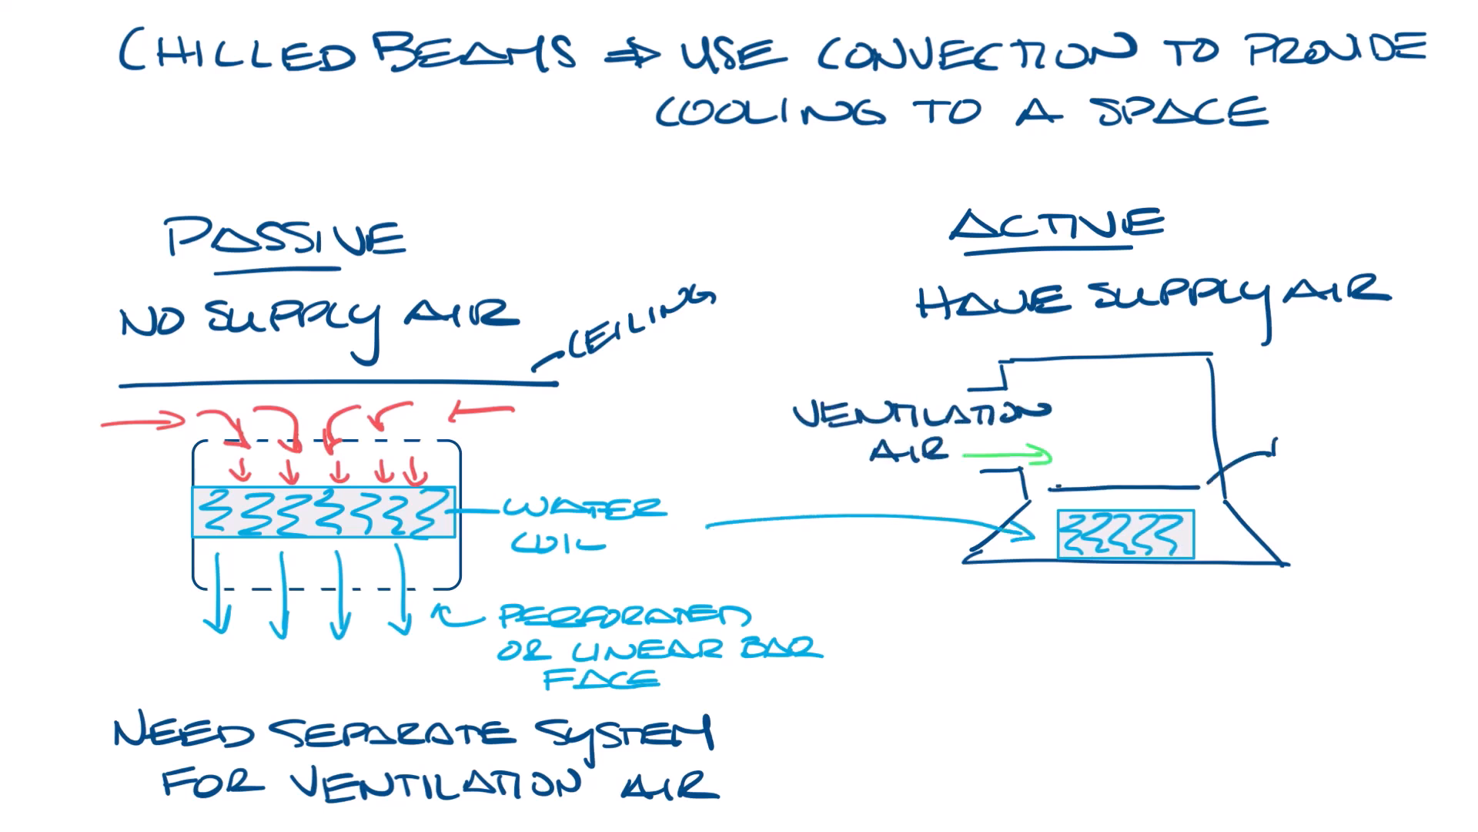
type("NOZZLE")
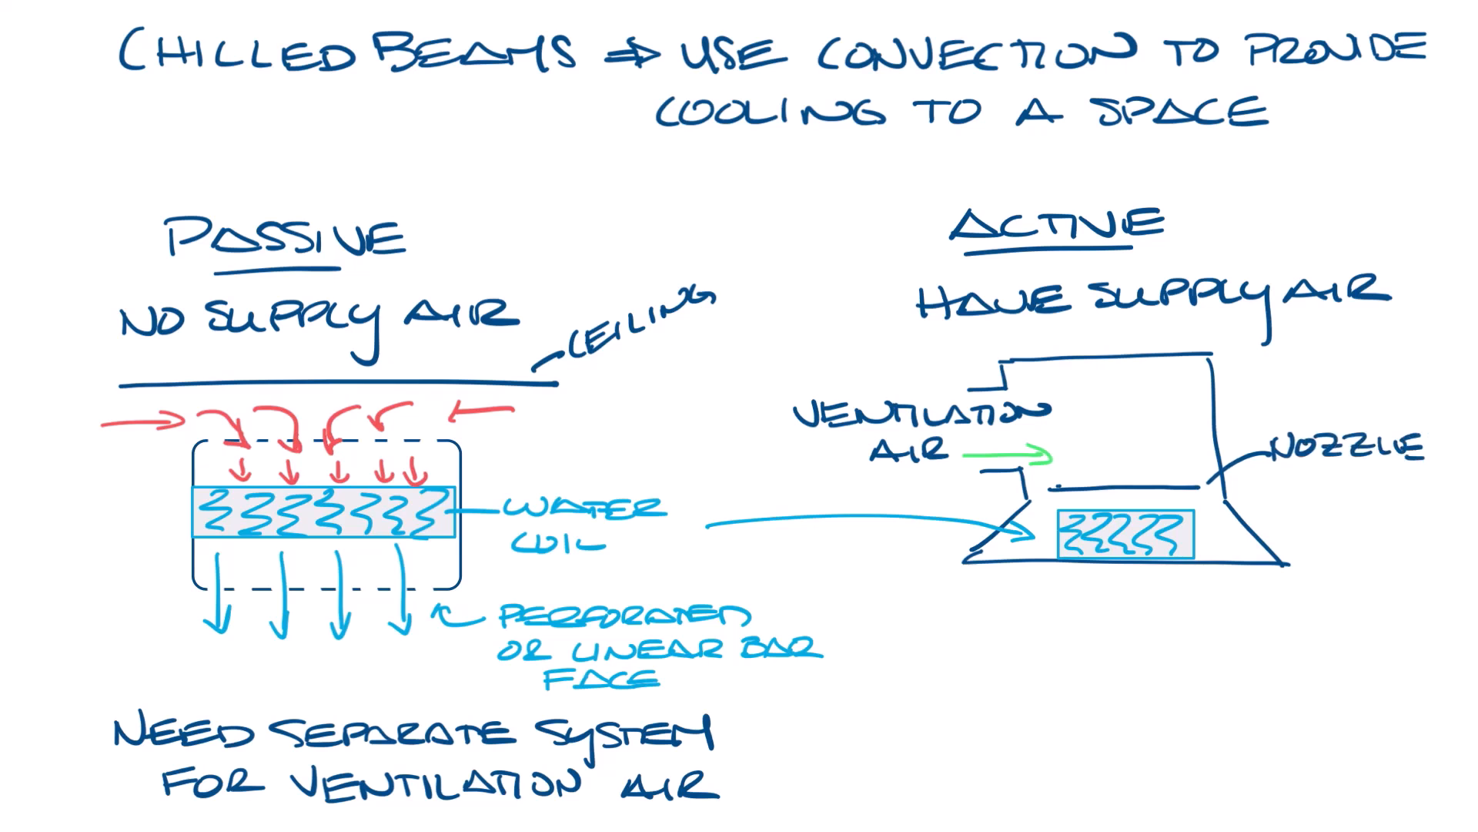
left_click_drag(1018, 462, 1207, 509)
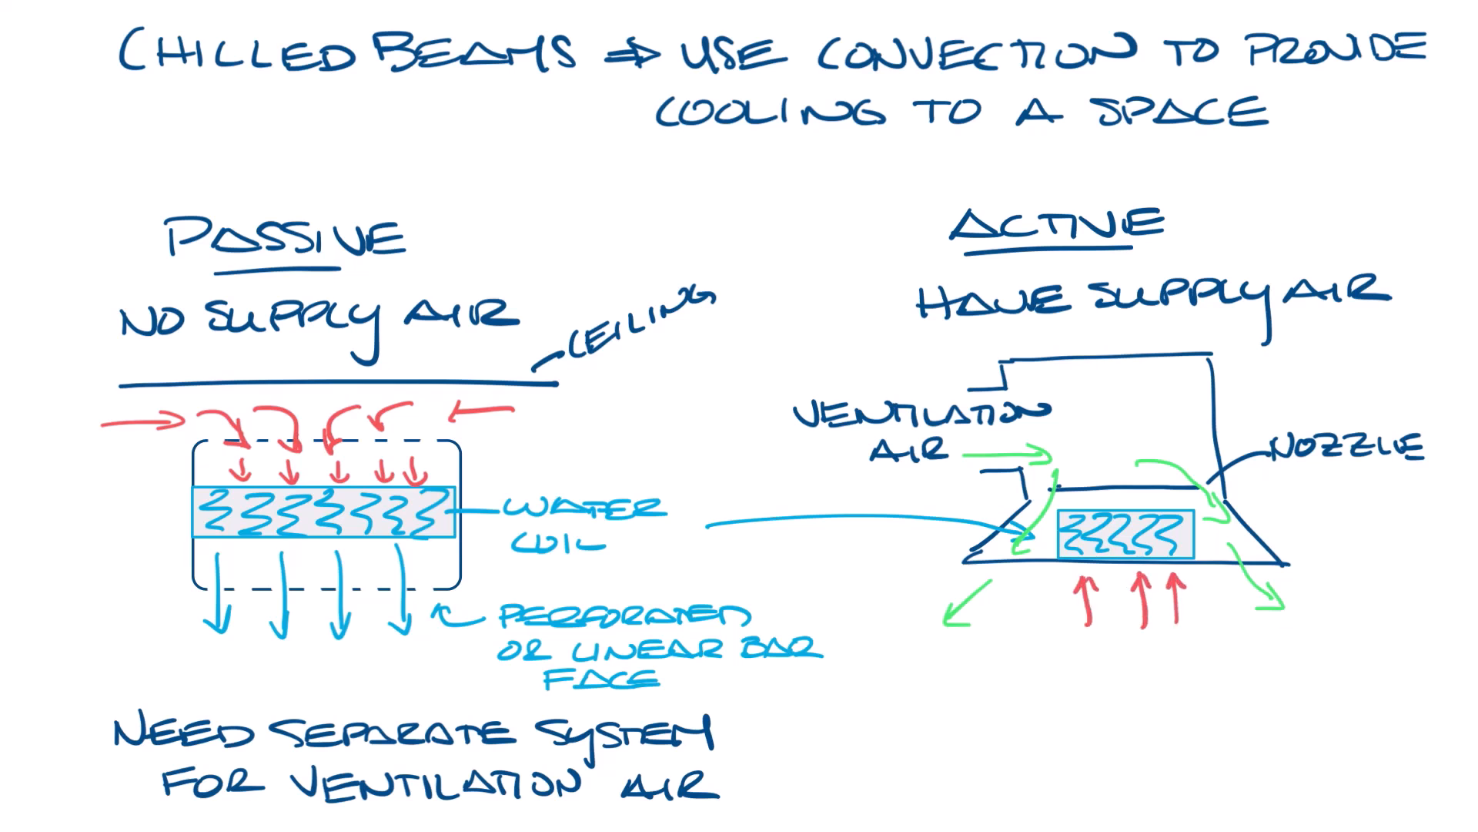
left_click_drag(1036, 489, 1018, 613)
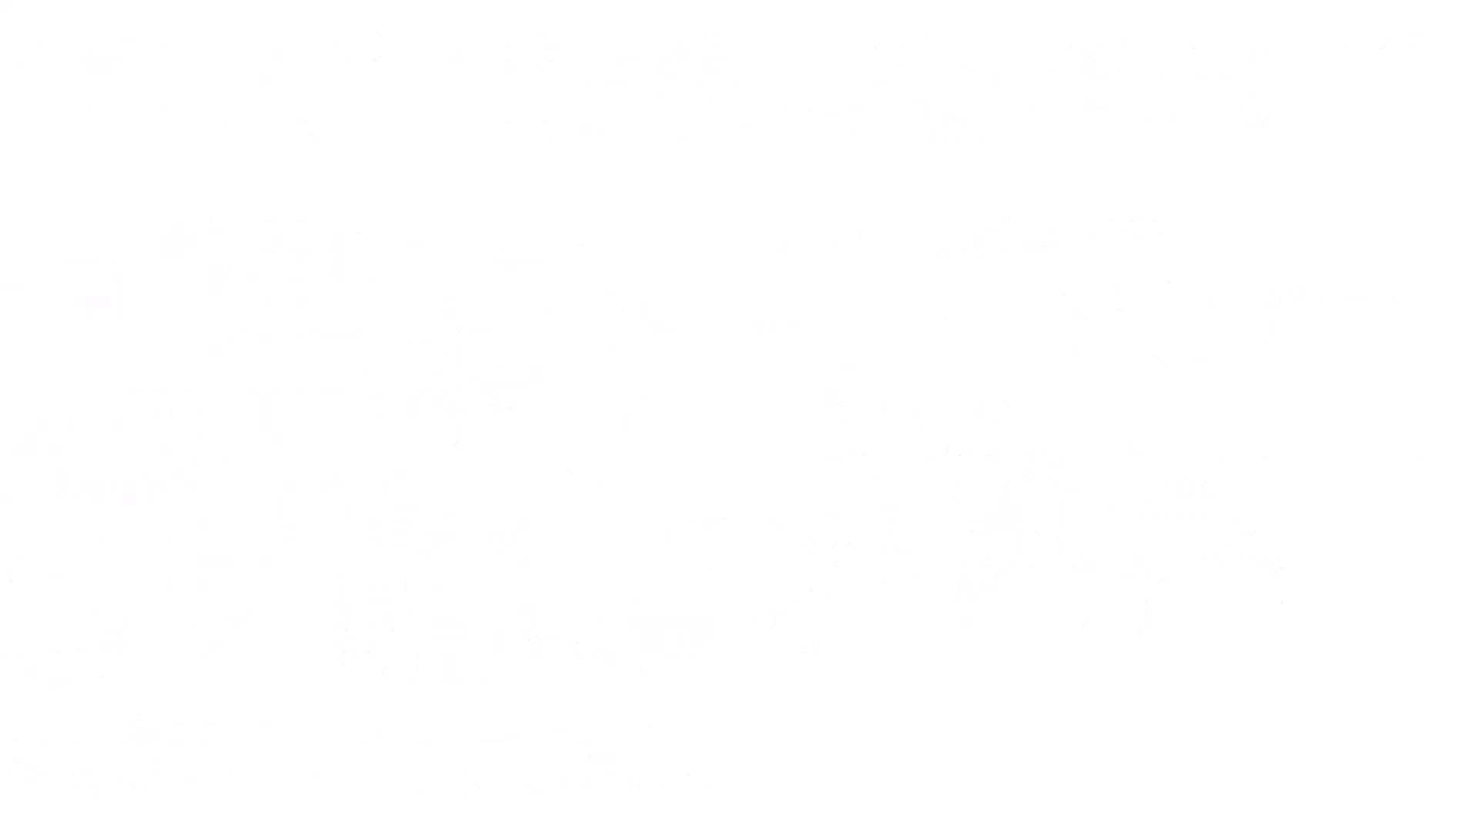
Write 'CHILLED BEAMS DECOUPLE THE SENSIBLE & LATENT LOADS' with an arrow to the WET BULB / humidity branch
type("CHILLED BEAMS DECOUPLE TH")
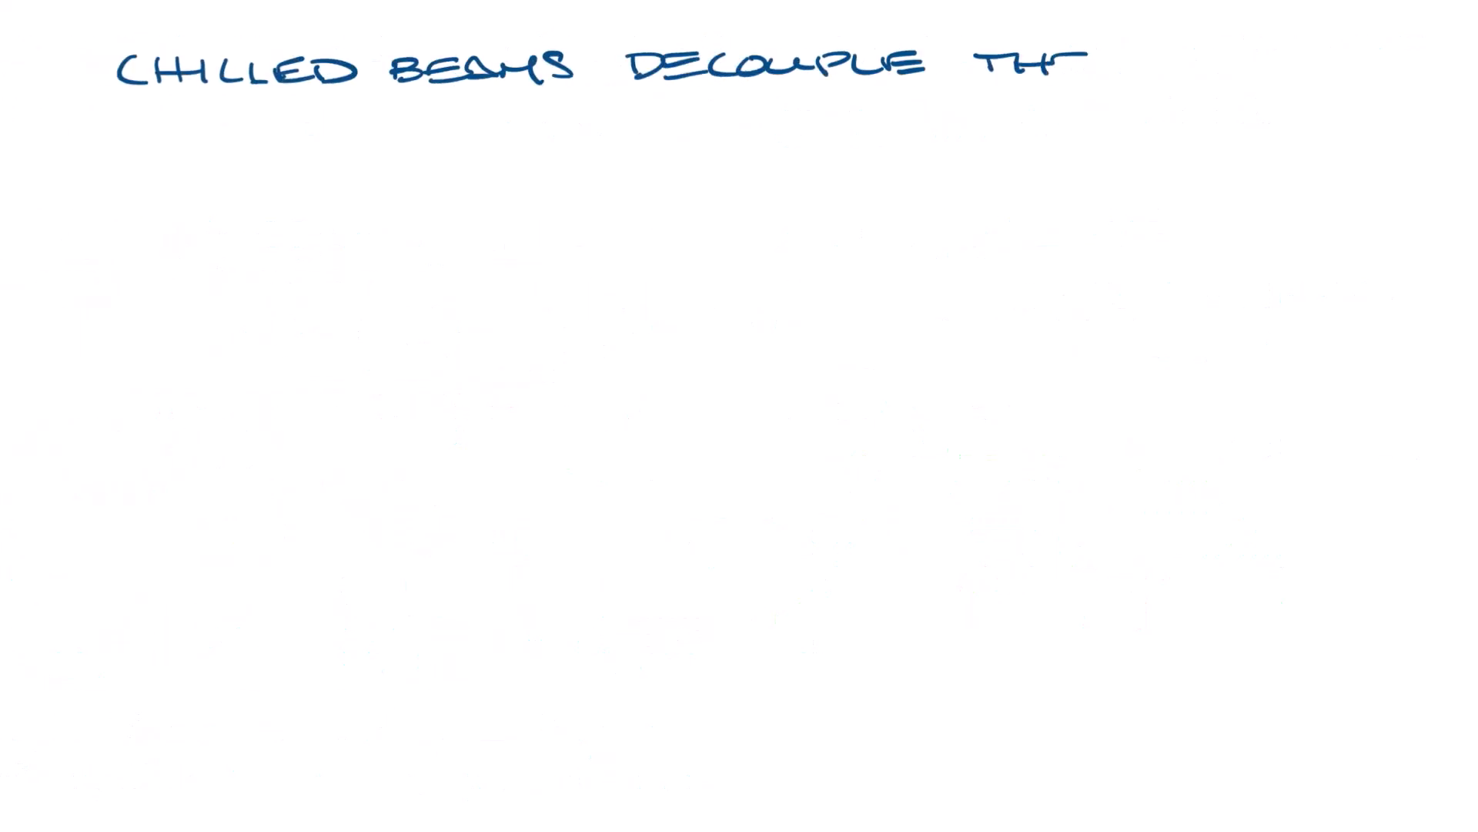
type("SENSIBLE & LATENT LOADS")
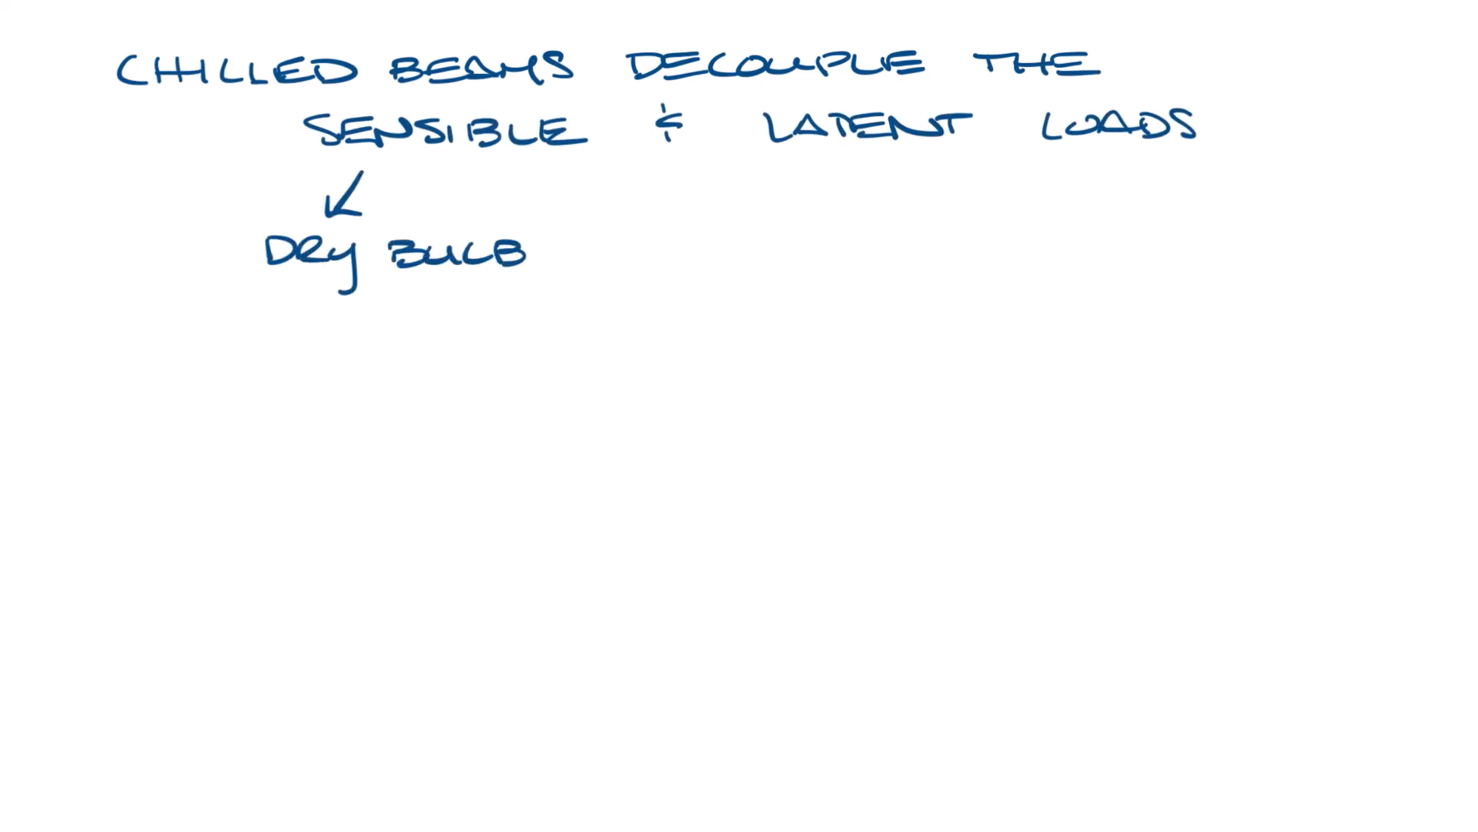
left_click_drag(881, 170, 905, 213)
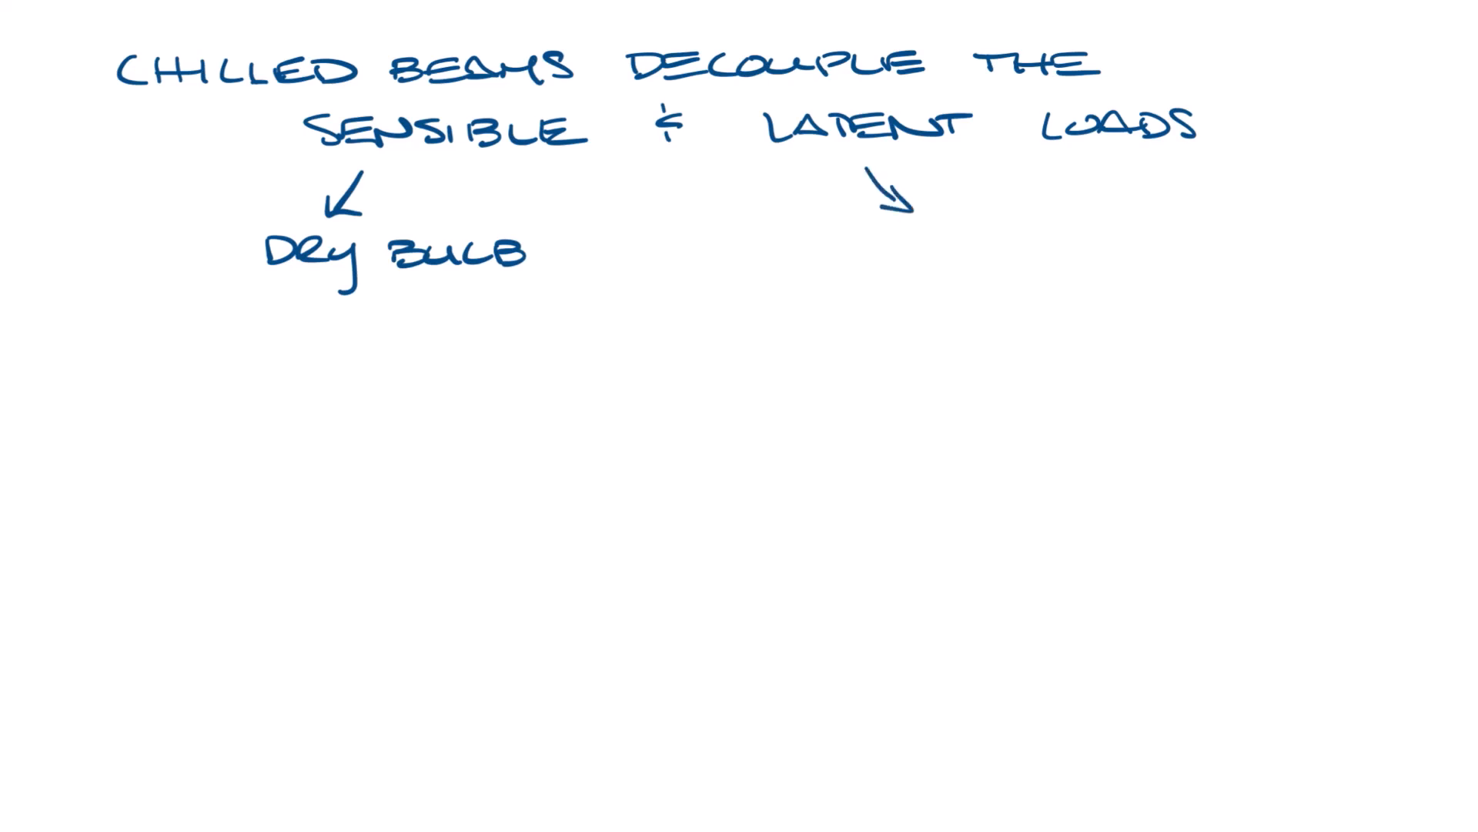
type("WET BULB")
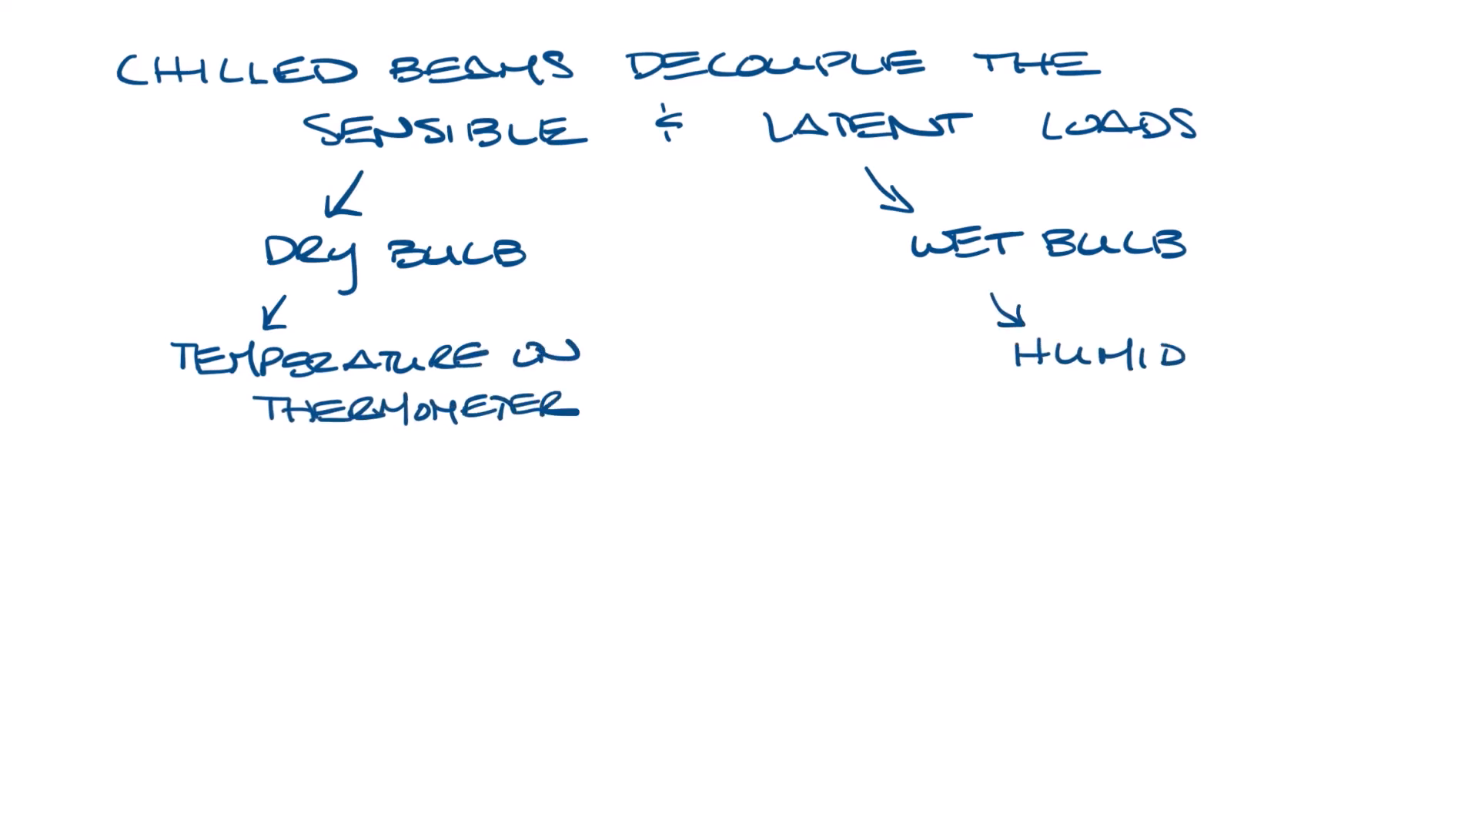
type("ITY")
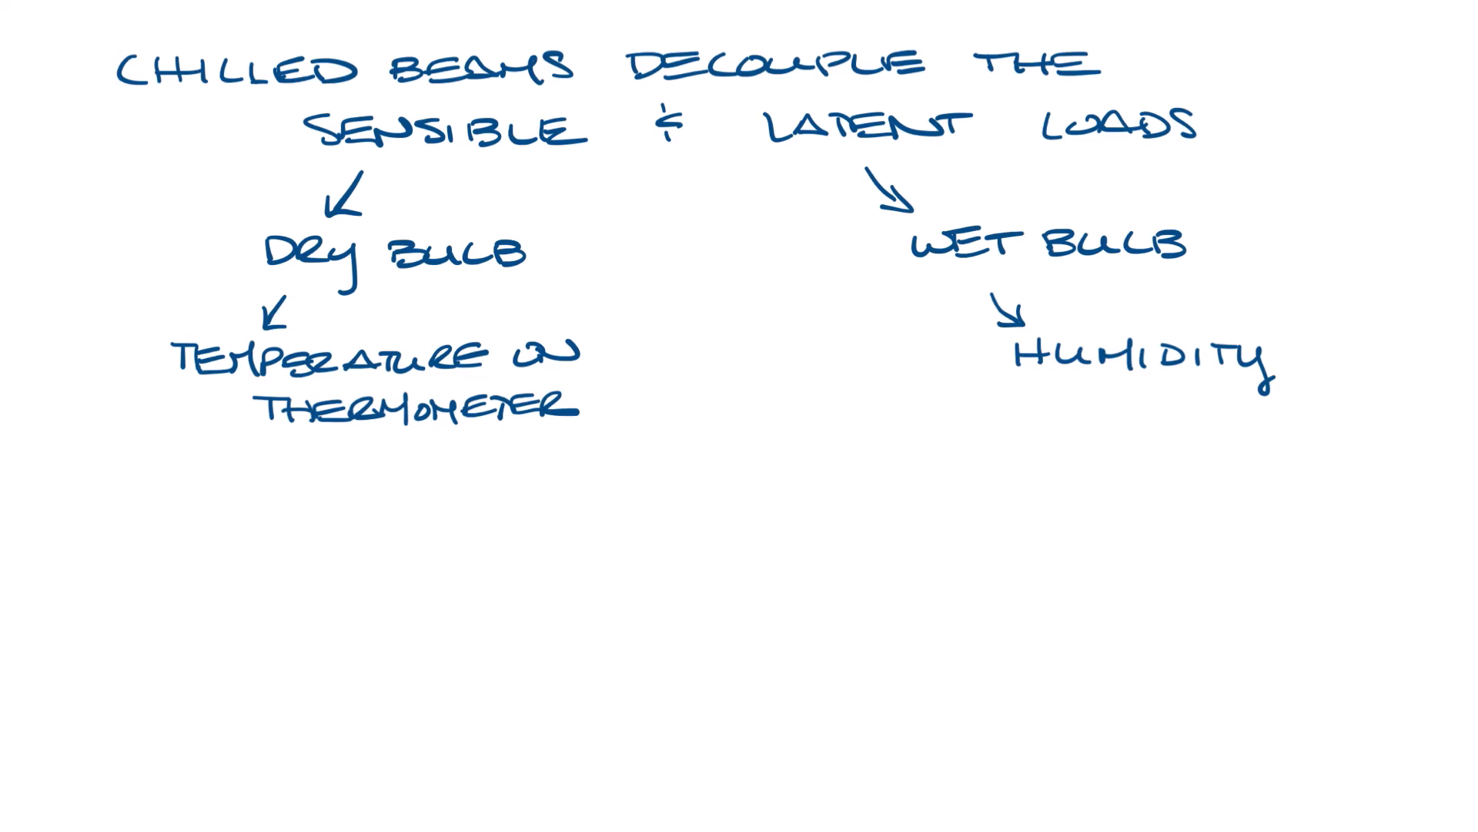
Note that chilled beams handle the sensible load and the latent load can be handled by a dedicated system (DOAS)
type("CHILLED B")
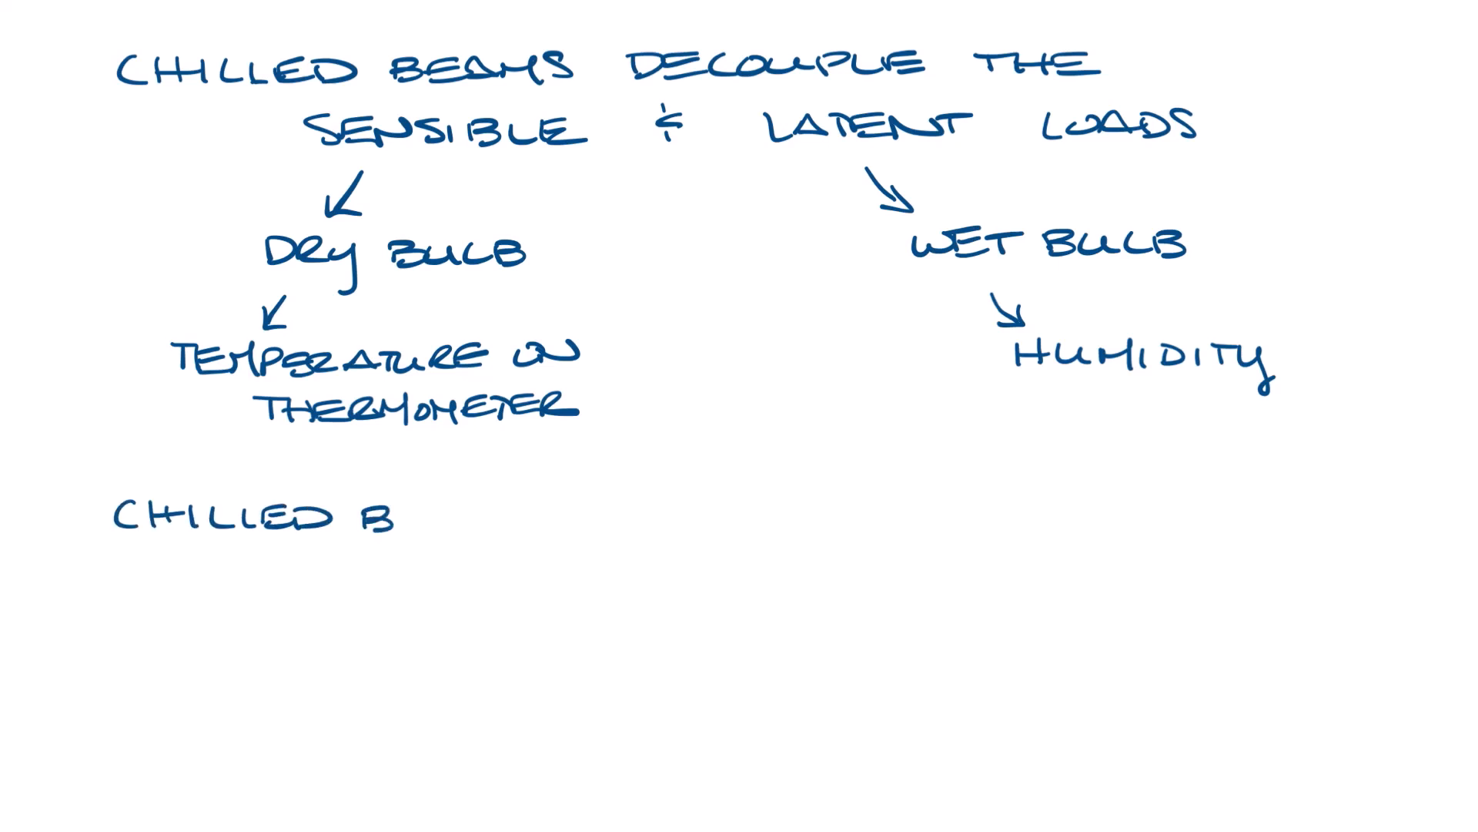
type("BEAMS HANDLE THE SENSIBLE LOAD IN")
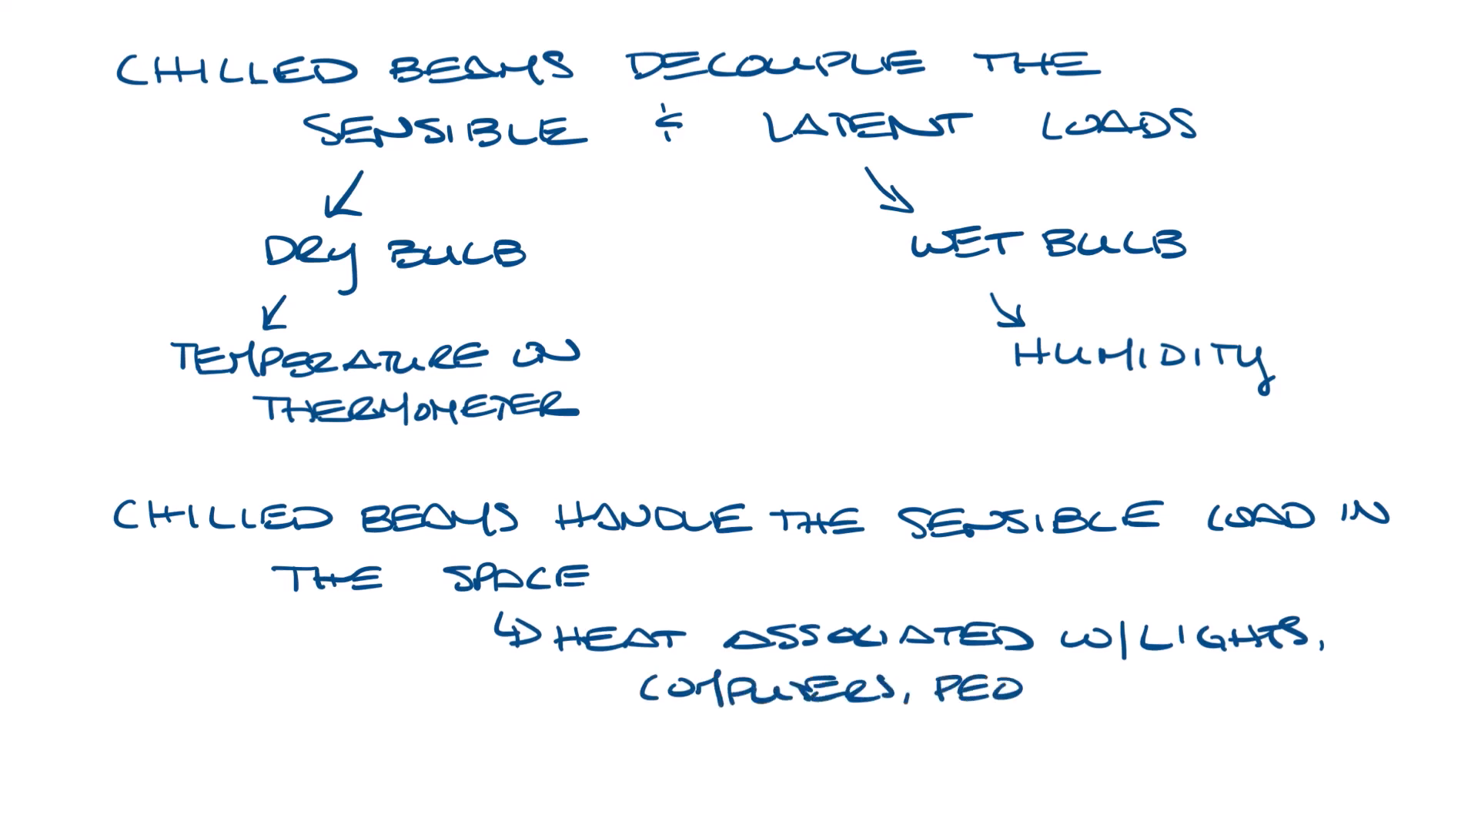
type("LATENT LOAD LA")
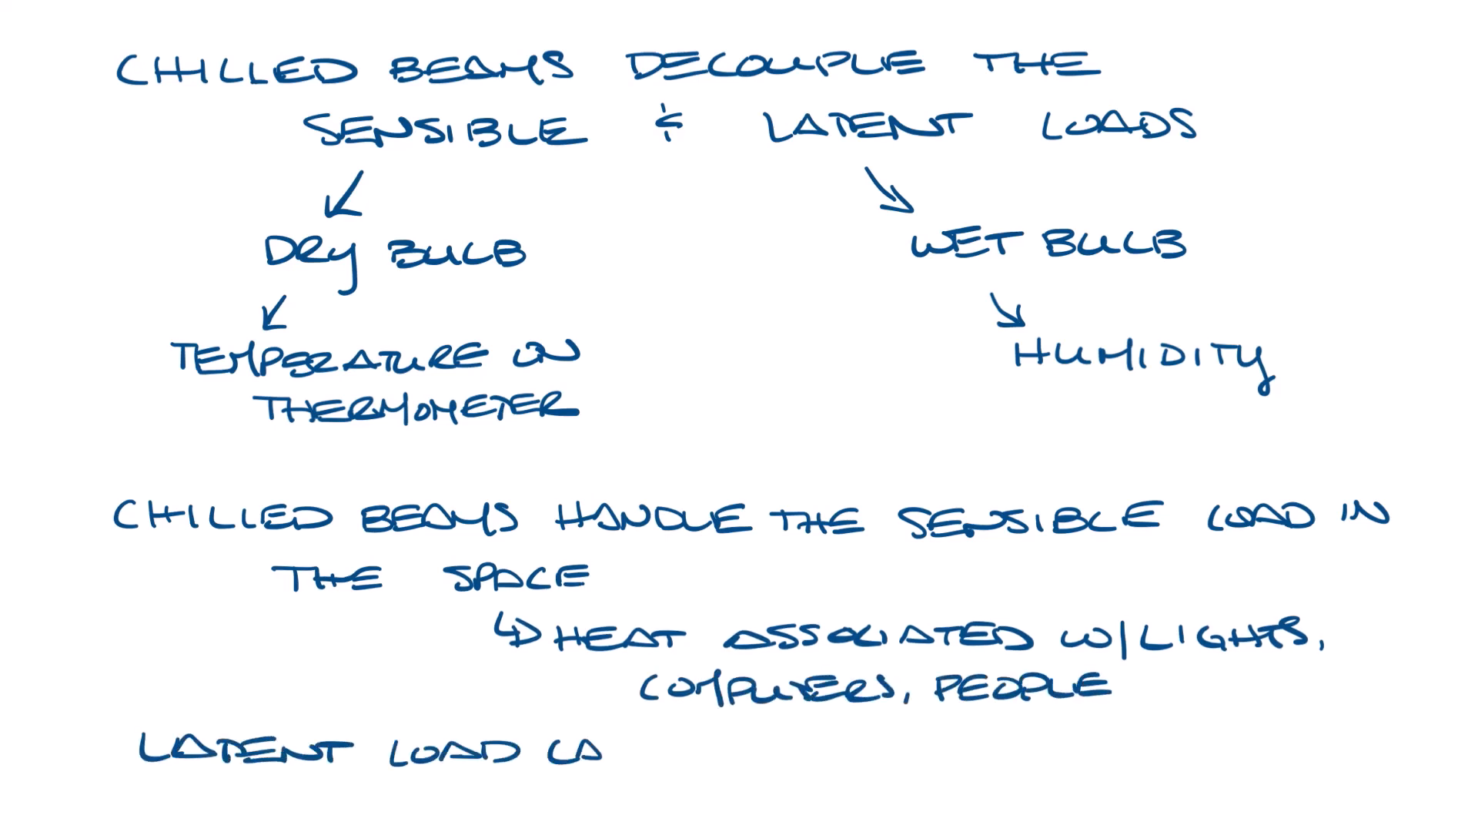
type("CAN BE HANDLED BY DEDICATED")
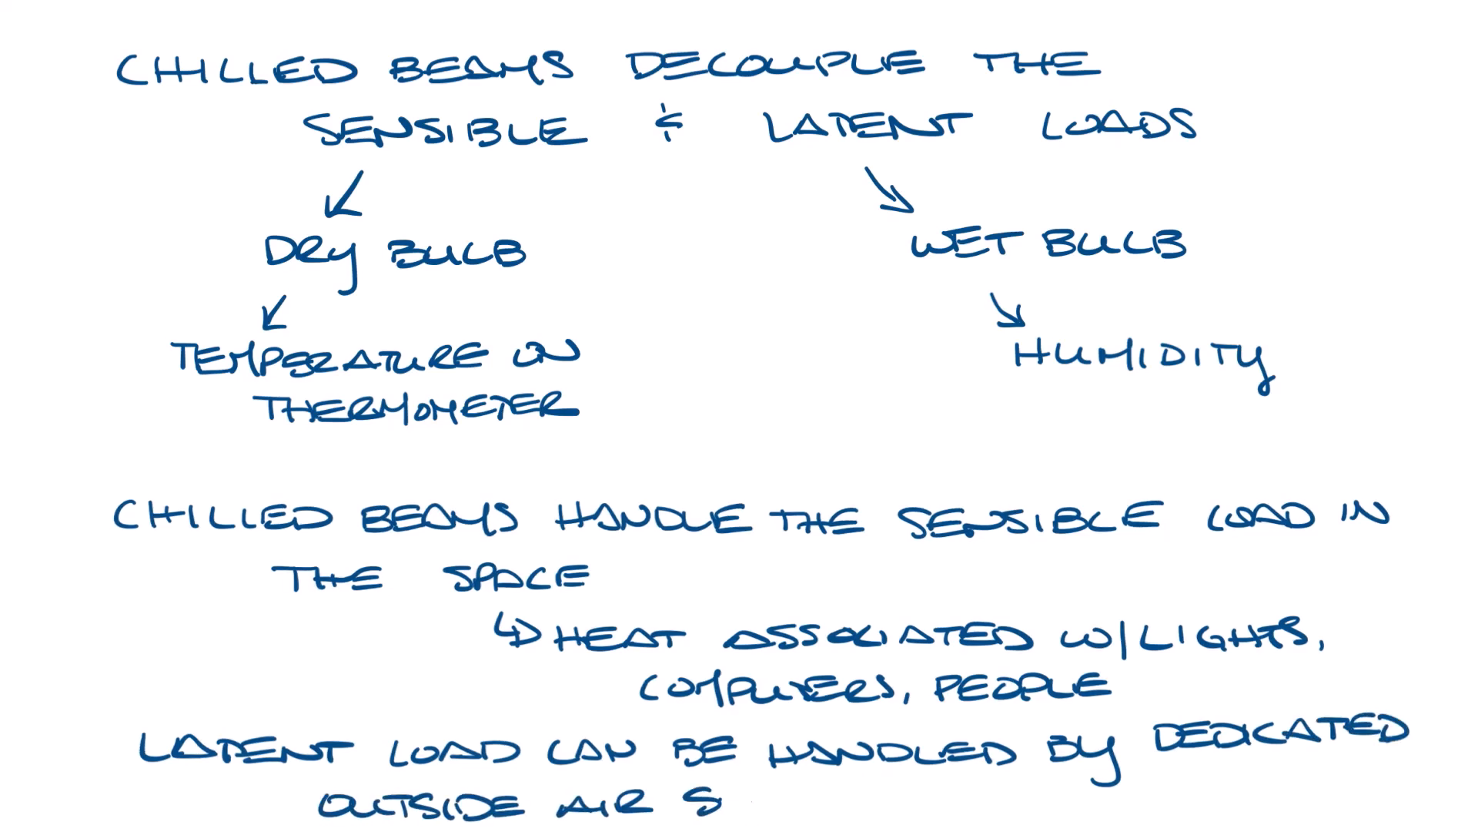
type("SYSTEM (DOAS)")
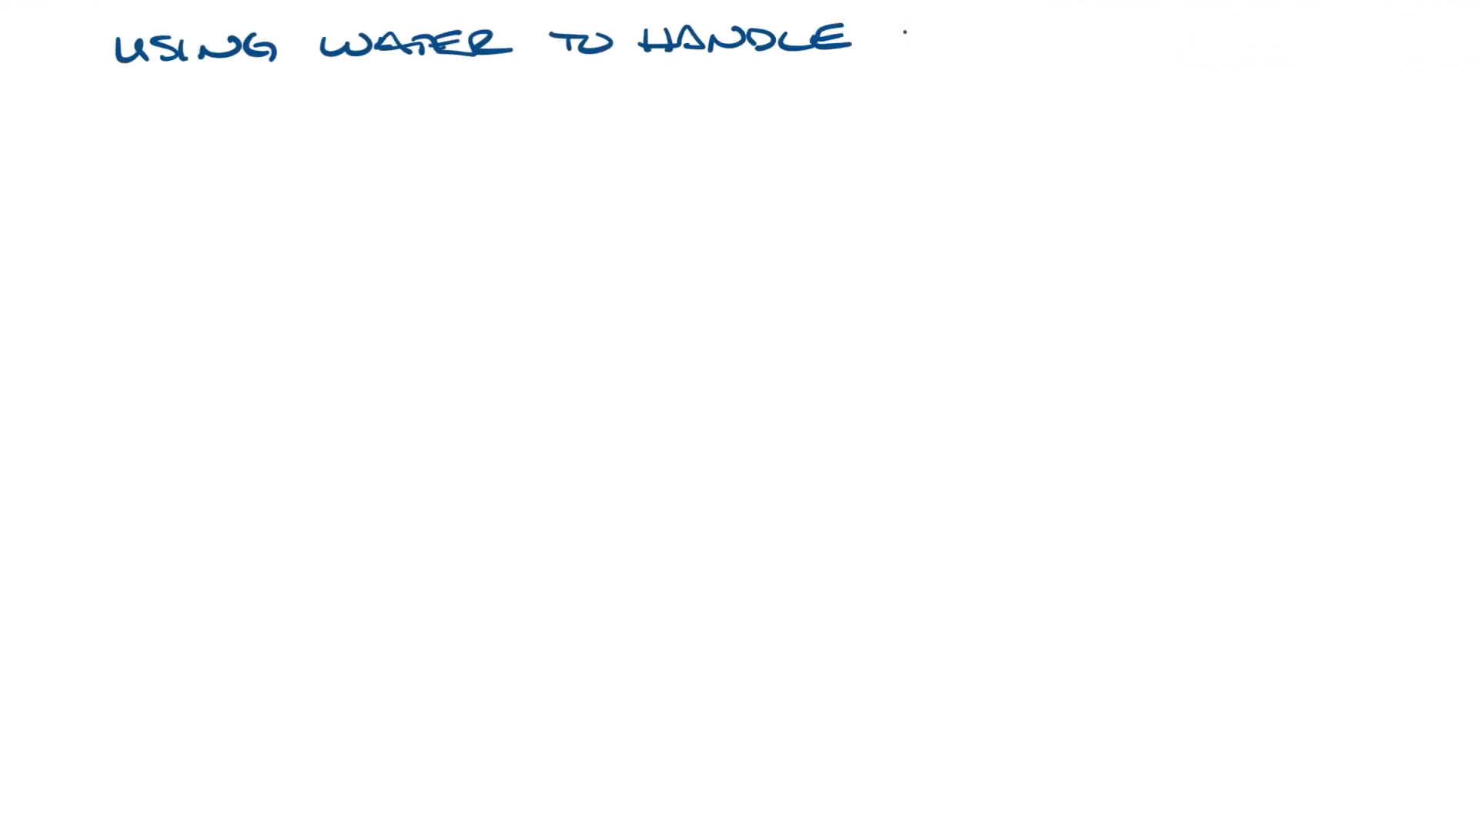
Write that using water to handle the load of a space is 3500x more efficient
type("THE LOAD OF SPACE")
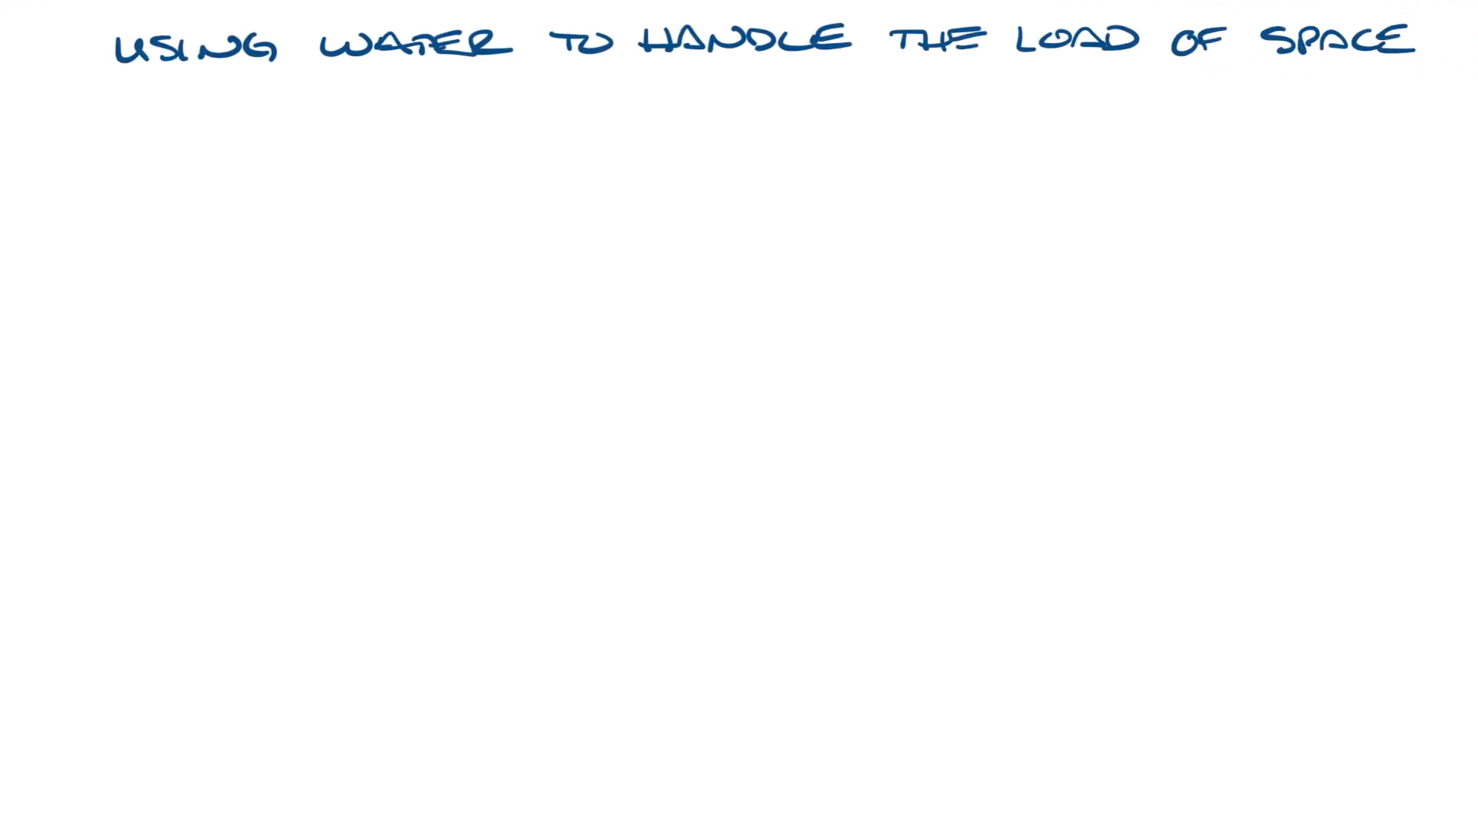
type("LD MUCH MORE EFFICIENT")
type("LD 35")
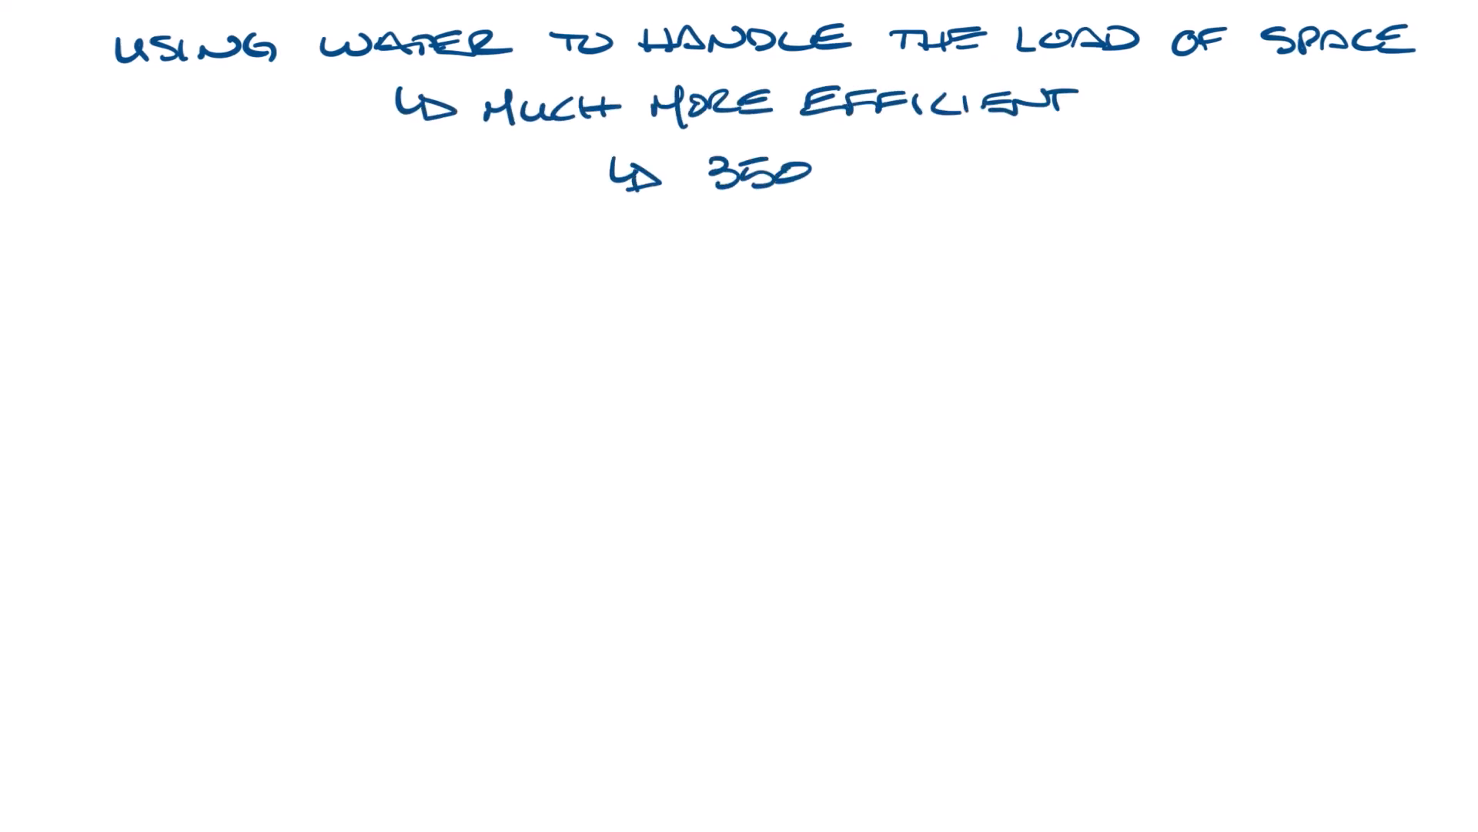
type("0x MORE EFF.")
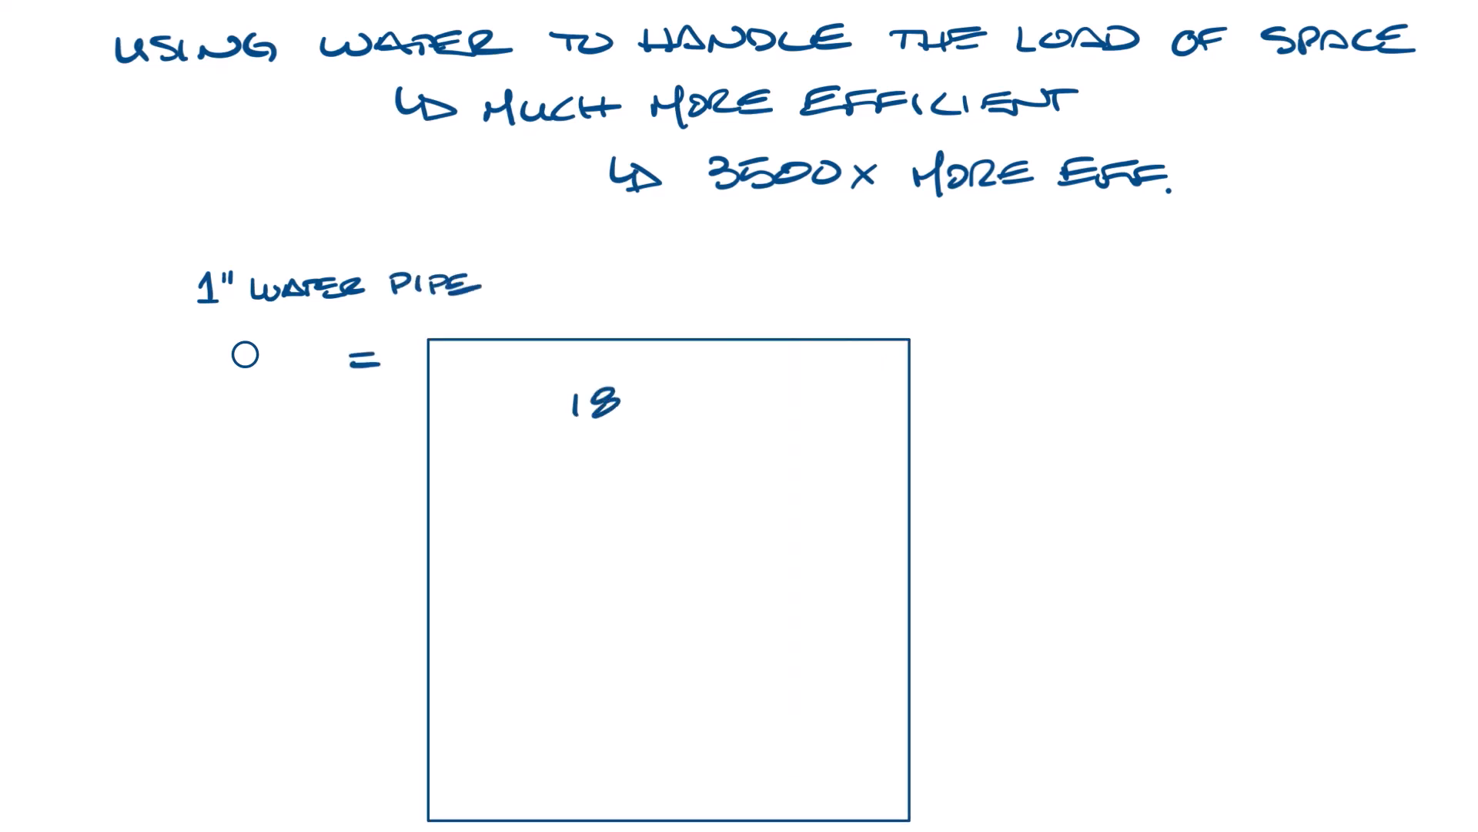
Label the square 18"x18" DUCTWORK and note it saves space, money and transport energy, with smaller ductwork still needed for ventilation air
type("\"x18\" DUCTWORK")
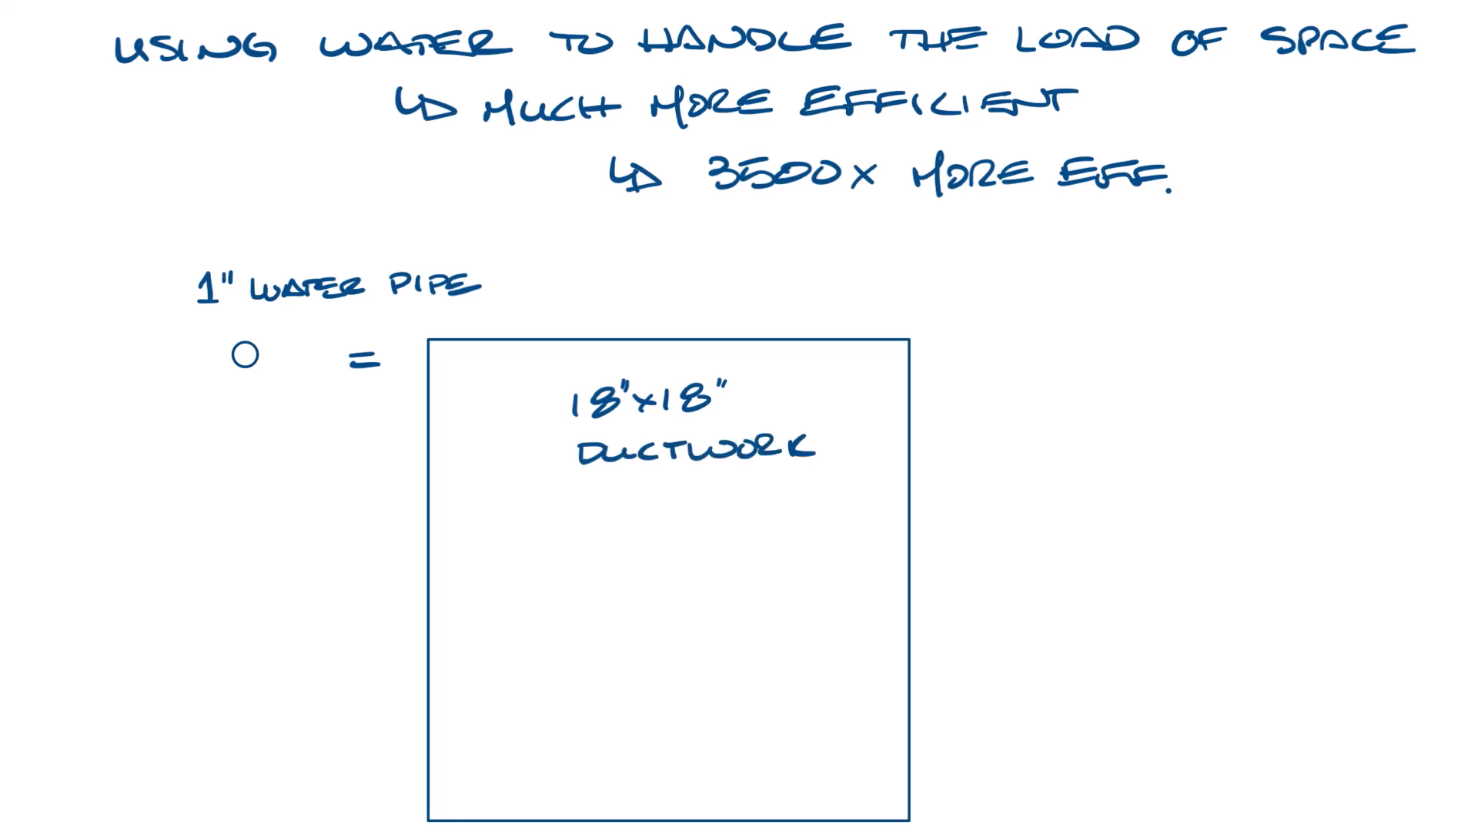
type("SAVES SPACE ÷")
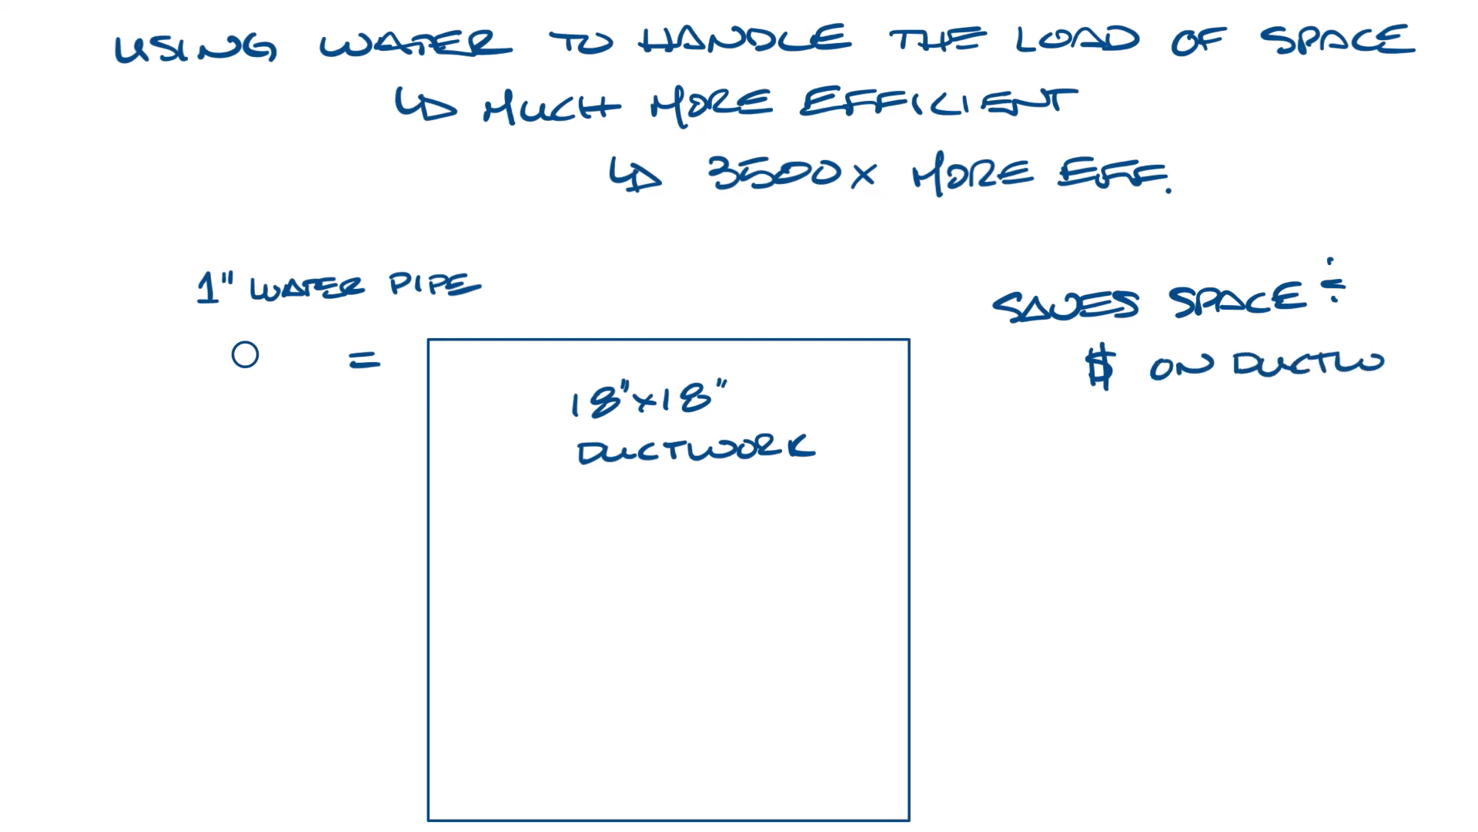
type("AND TRANSPORT")
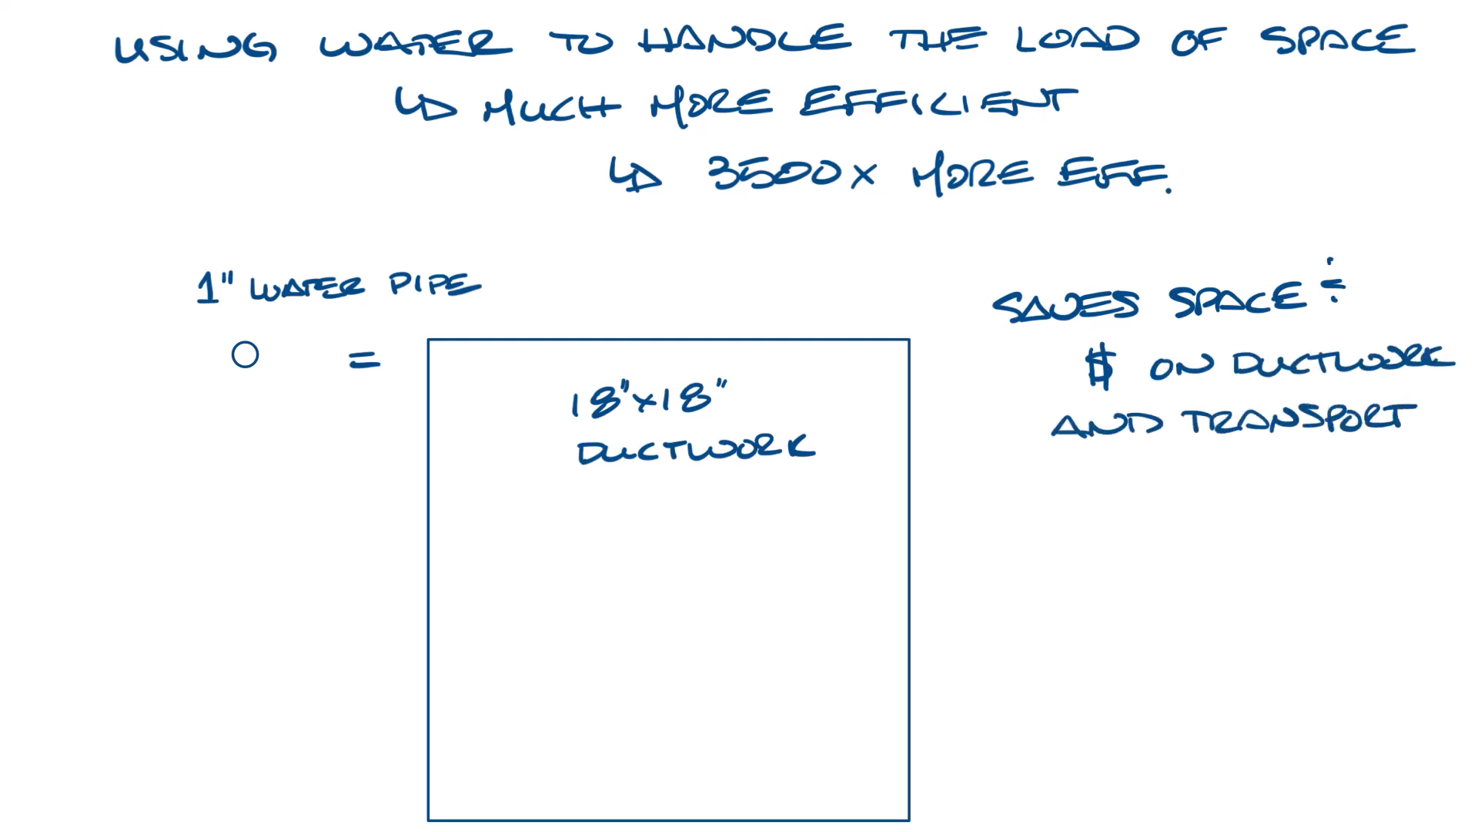
type("ENERGY")
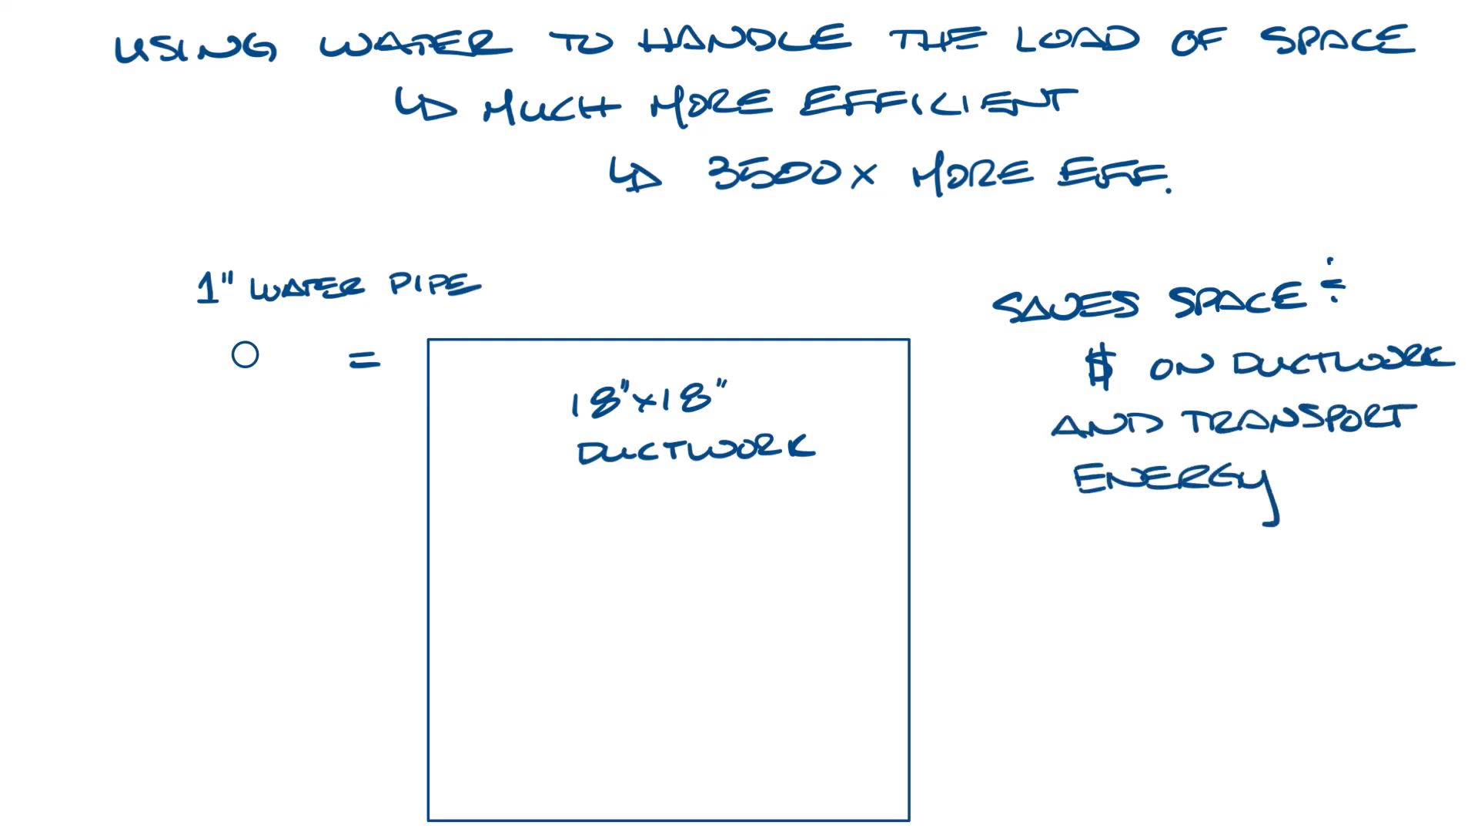
type("SMALLER Ø")
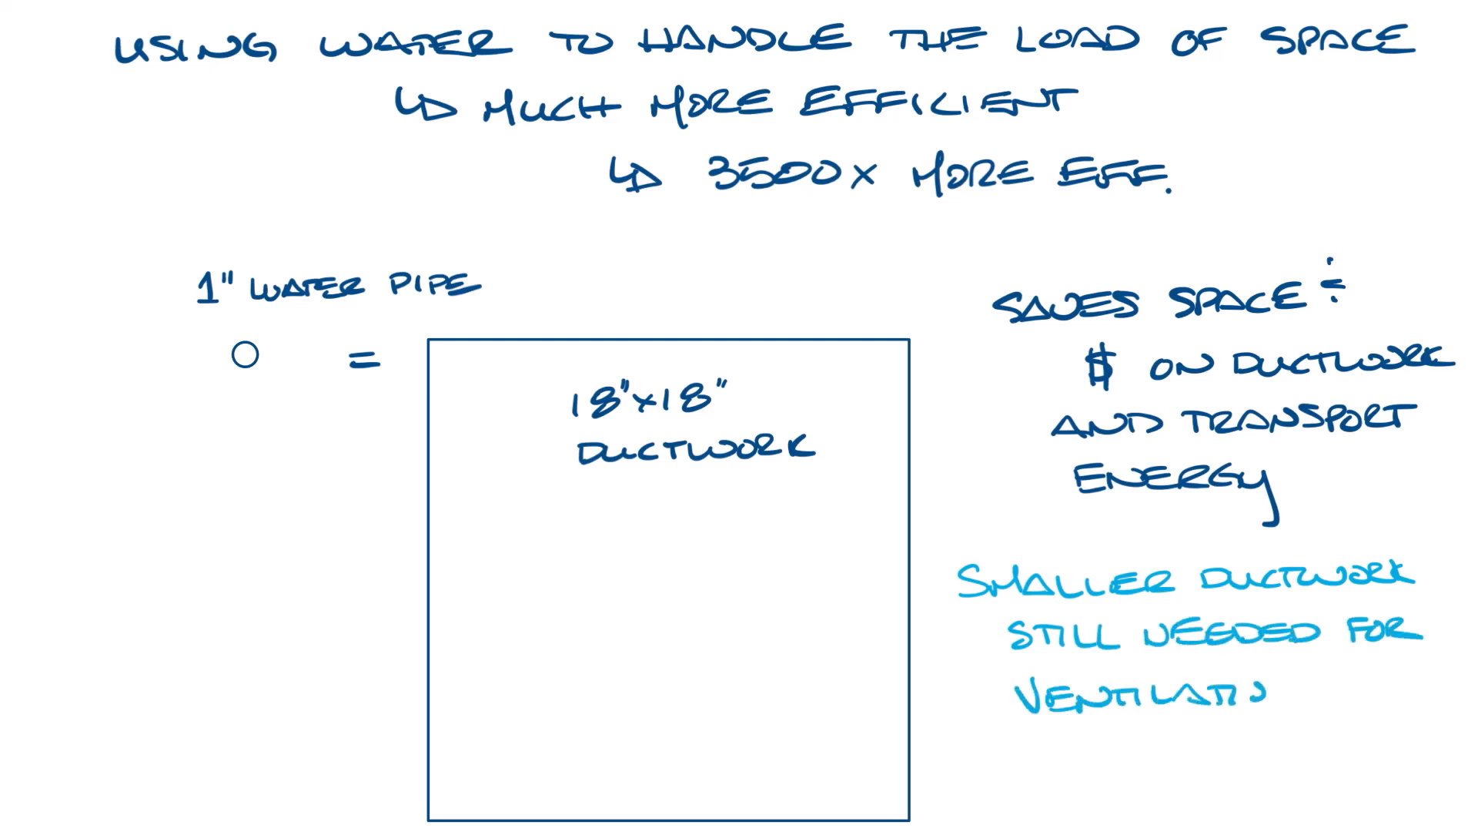
type("AIR")
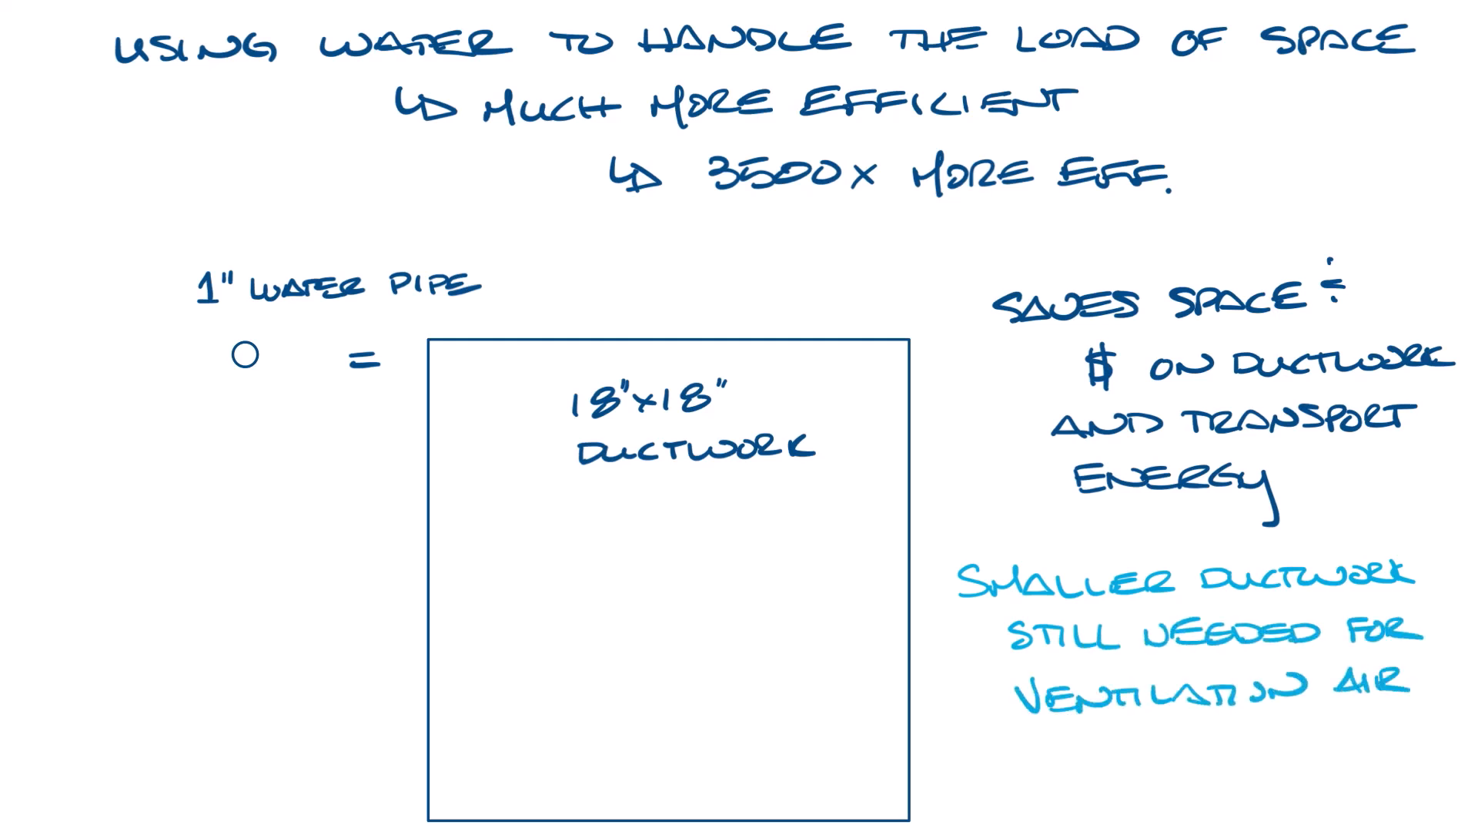